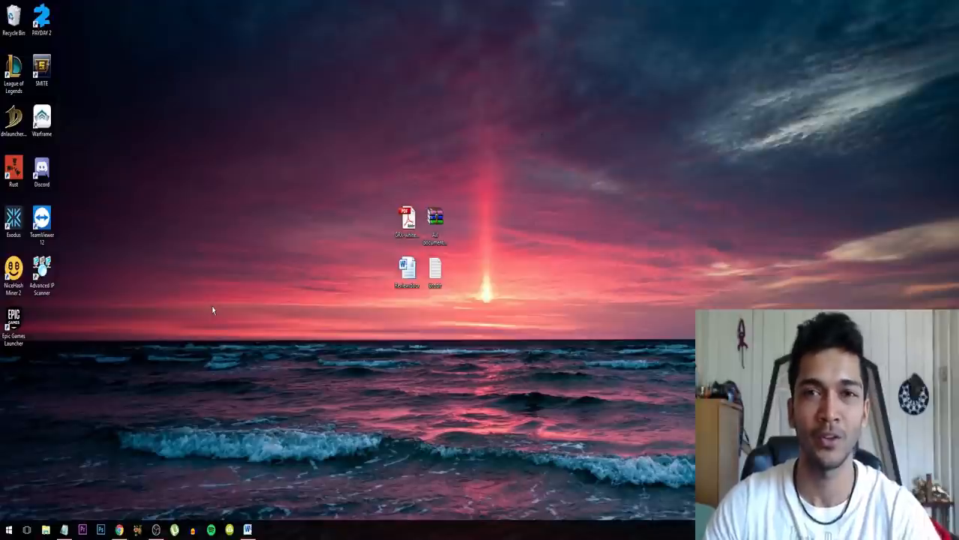
mouse_move(212, 234)
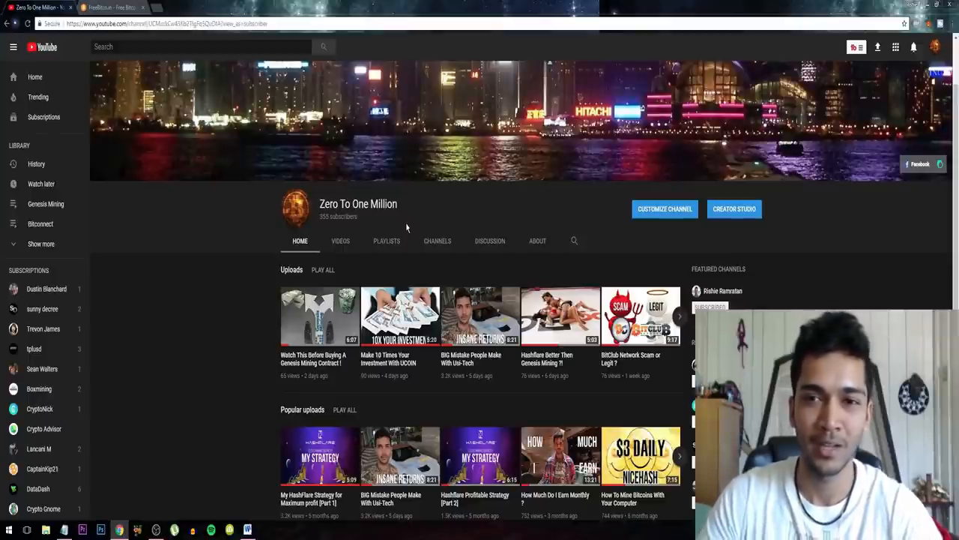
mouse_move(435, 370)
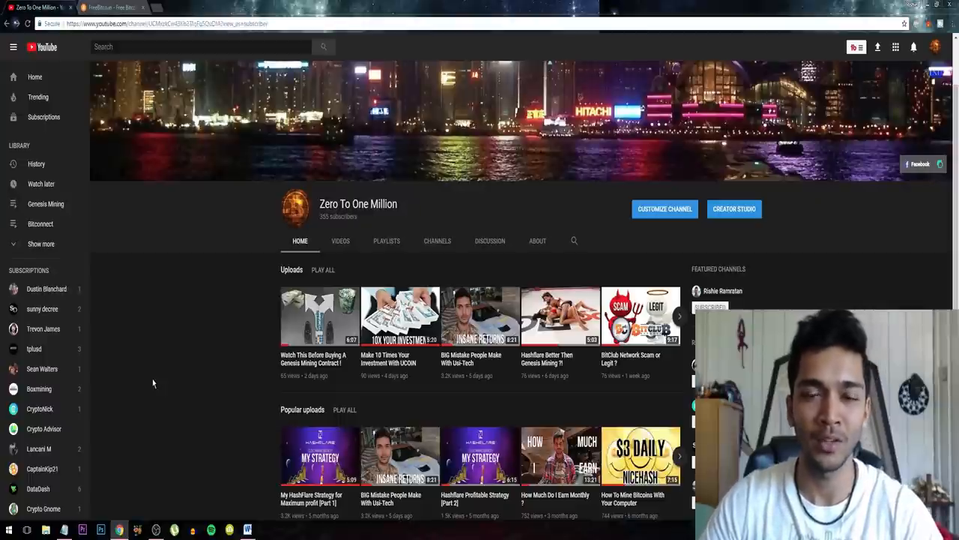
mouse_move(162, 99)
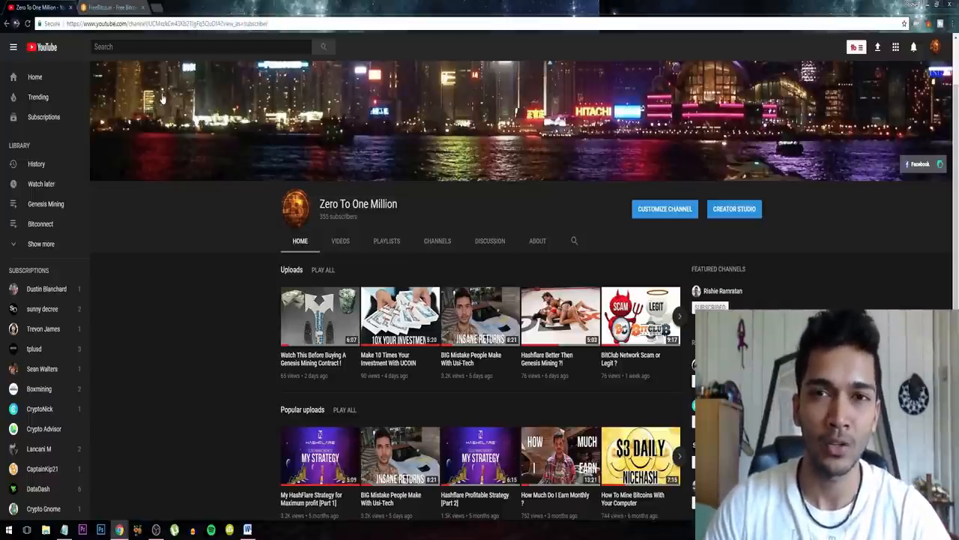
mouse_move(112, 6)
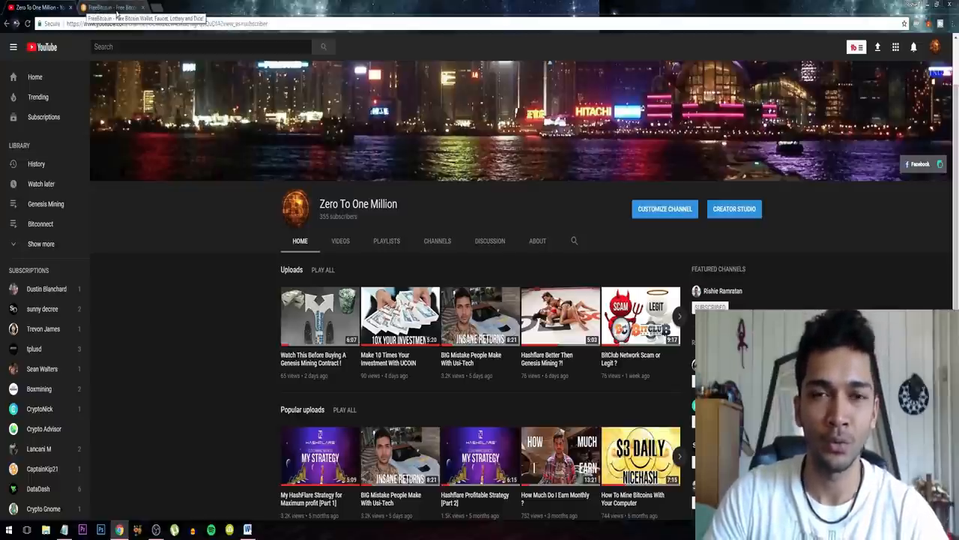
Step: Switch to the FreeBitco.in free BTC roll page showing its lucky number payout table
left_click(107, 8)
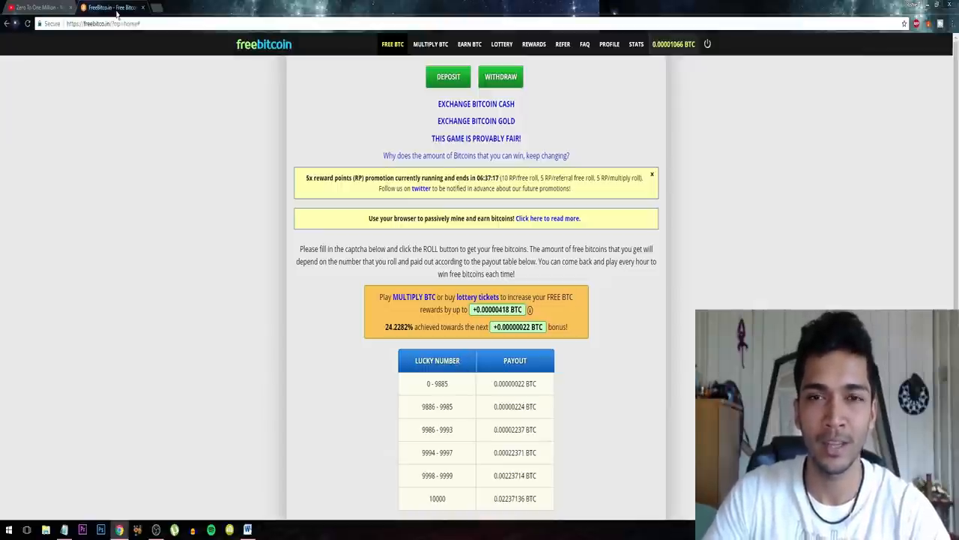
mouse_move(238, 84)
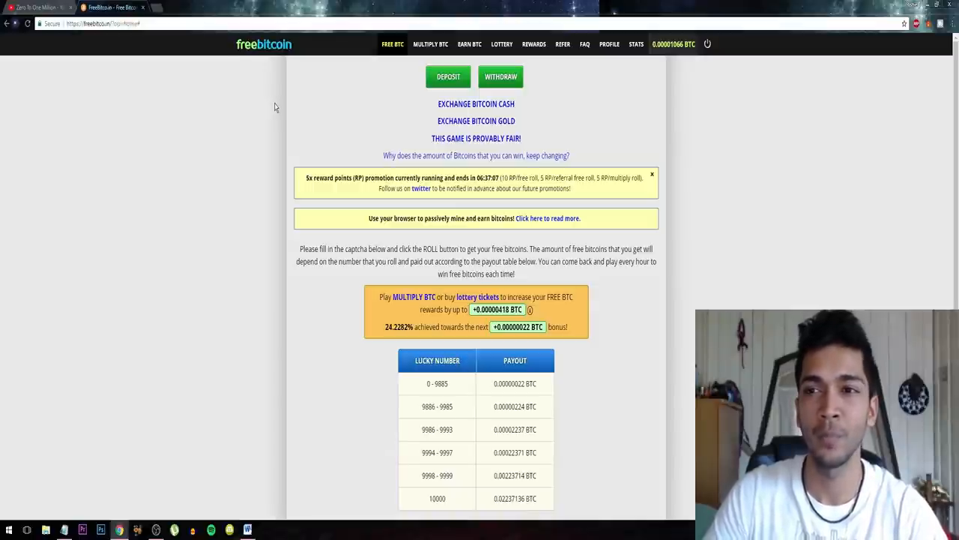
mouse_move(228, 104)
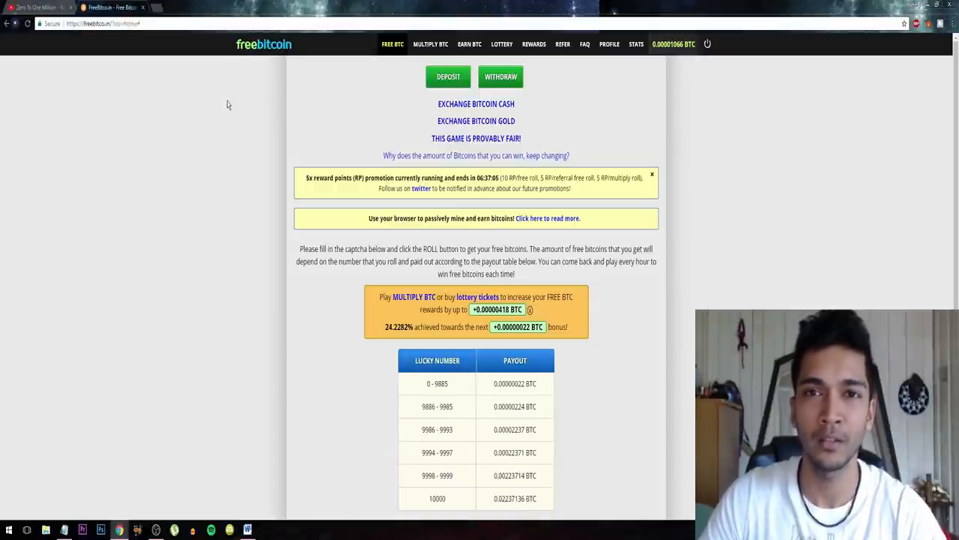
Step: Enter the captcha and claim the hourly free roll, landing 02258 for 0.00000022 BTC, then dismiss the popup
scroll("down", 3)
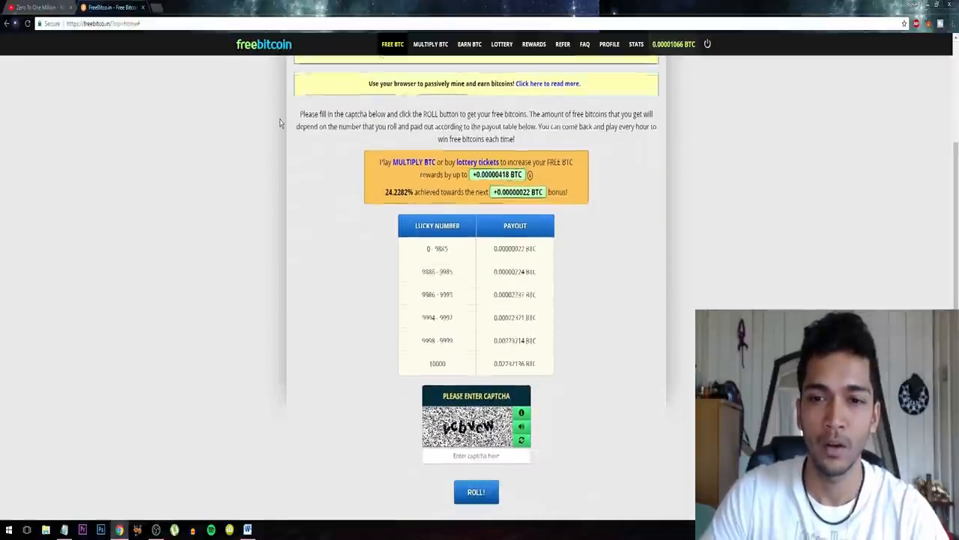
scroll("up", 3)
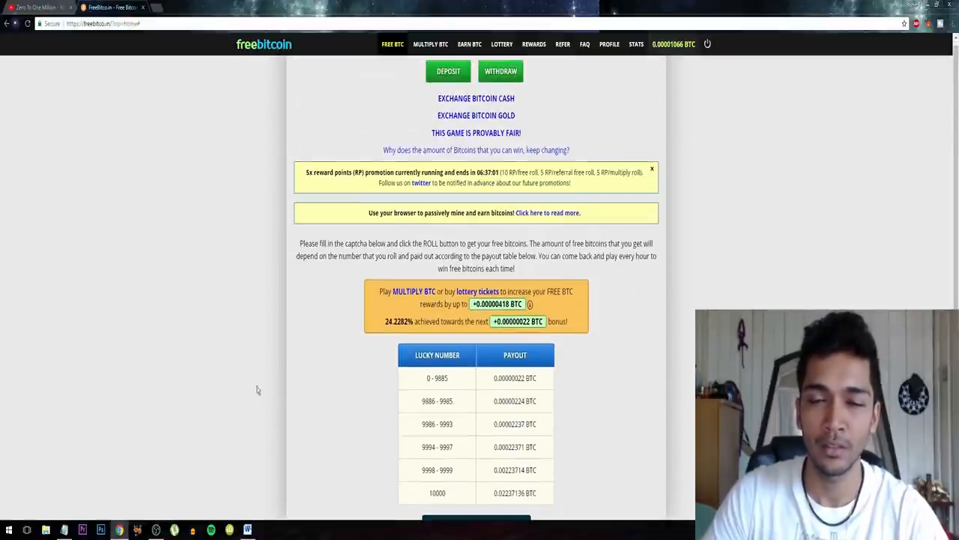
scroll("down", 3)
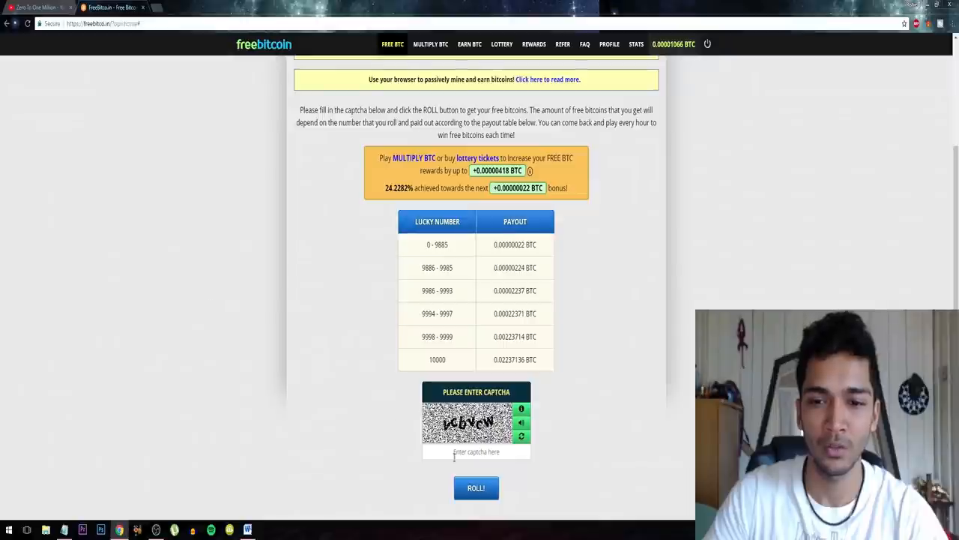
left_click(522, 434)
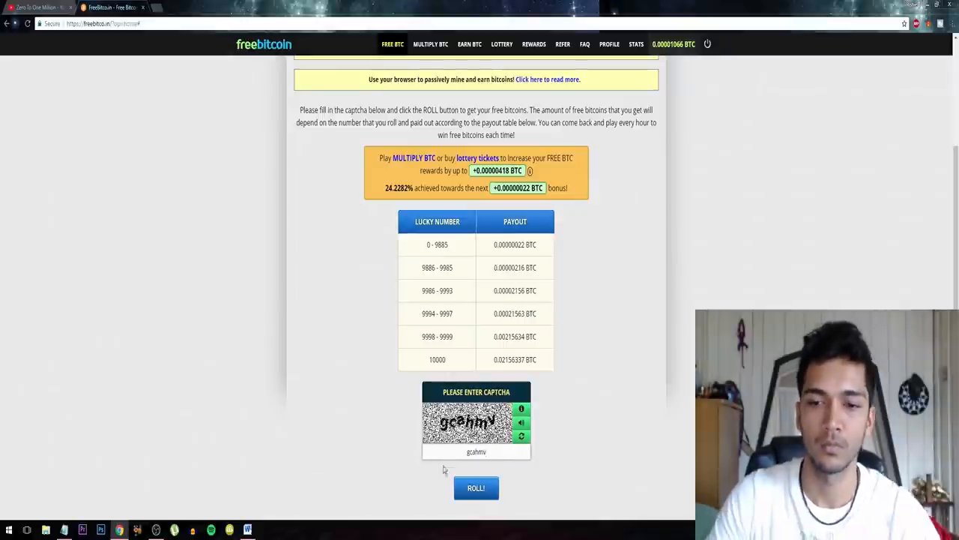
left_click(477, 487)
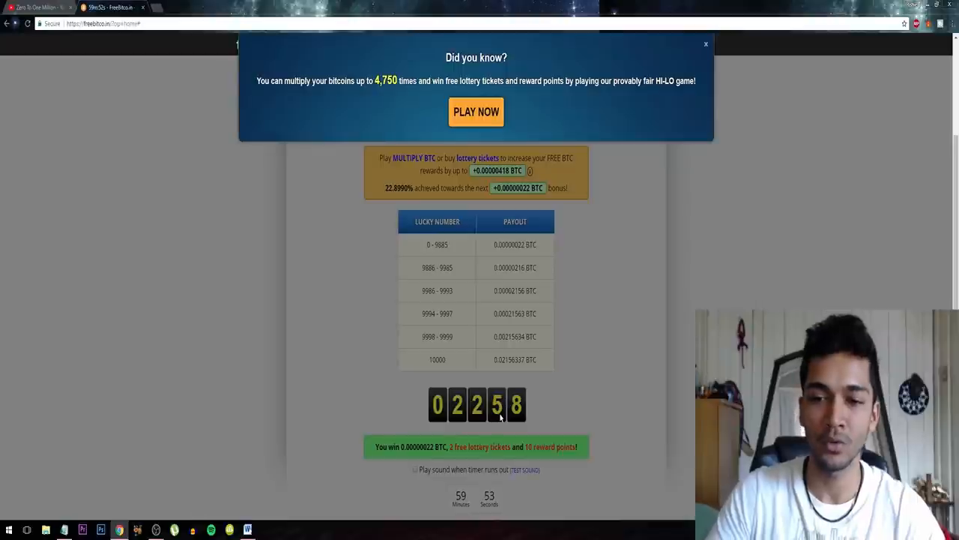
left_click(705, 43)
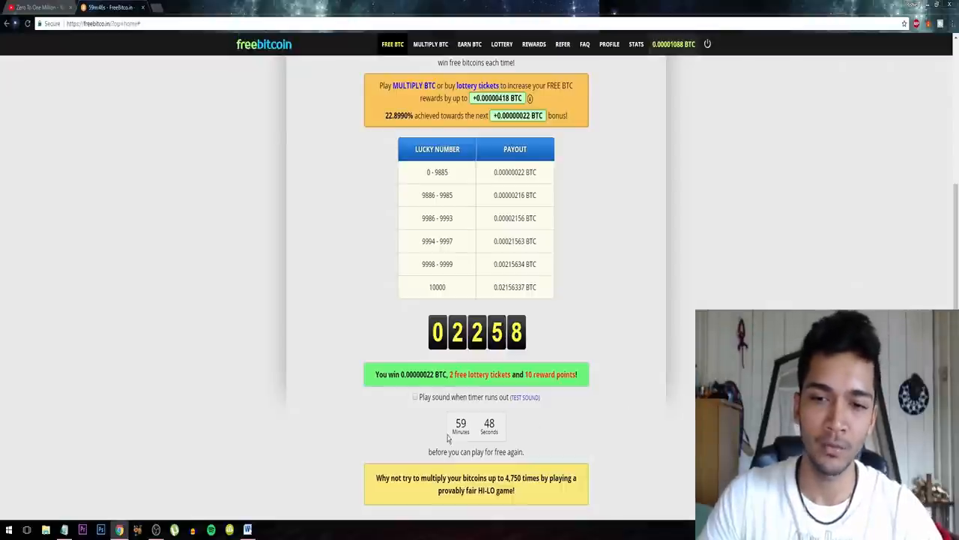
Step: Go to the Multiply BTC hi-lo dice game and bet 0.00000001 BTC on HI, rolling 03090 and losing
left_click(432, 44)
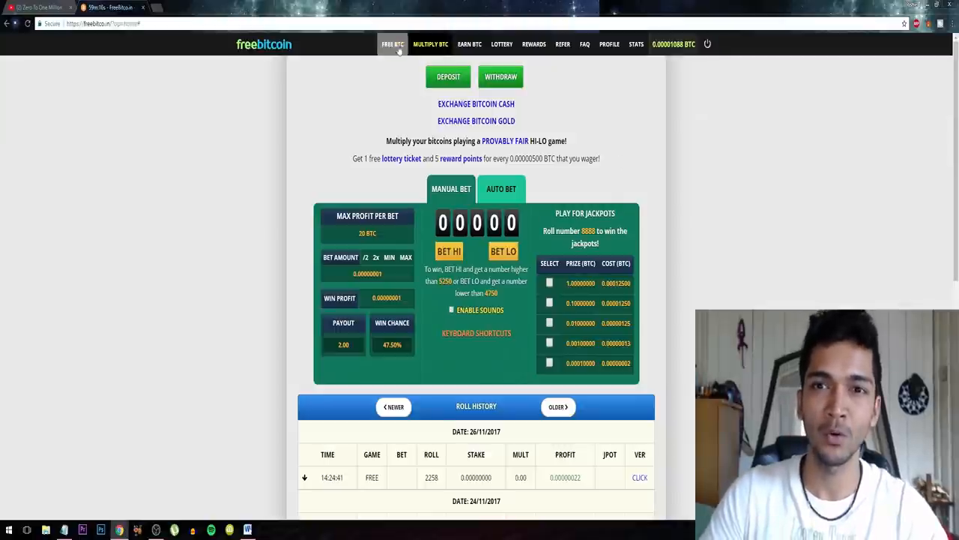
mouse_move(598, 279)
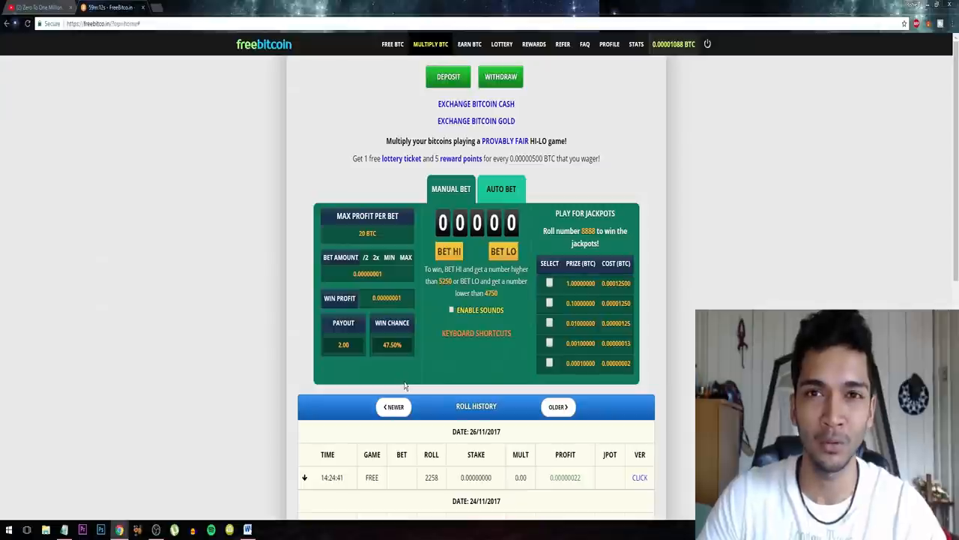
mouse_move(321, 129)
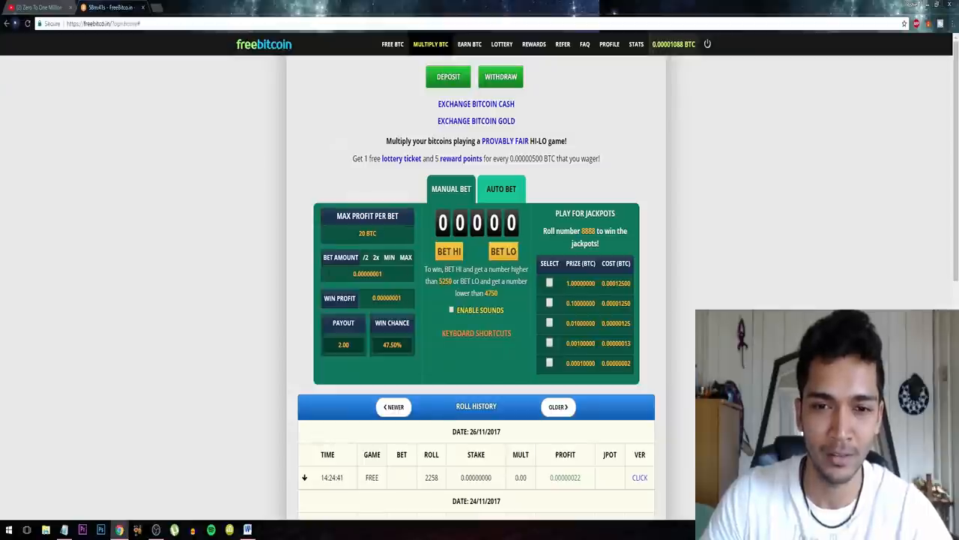
scroll("down", 3)
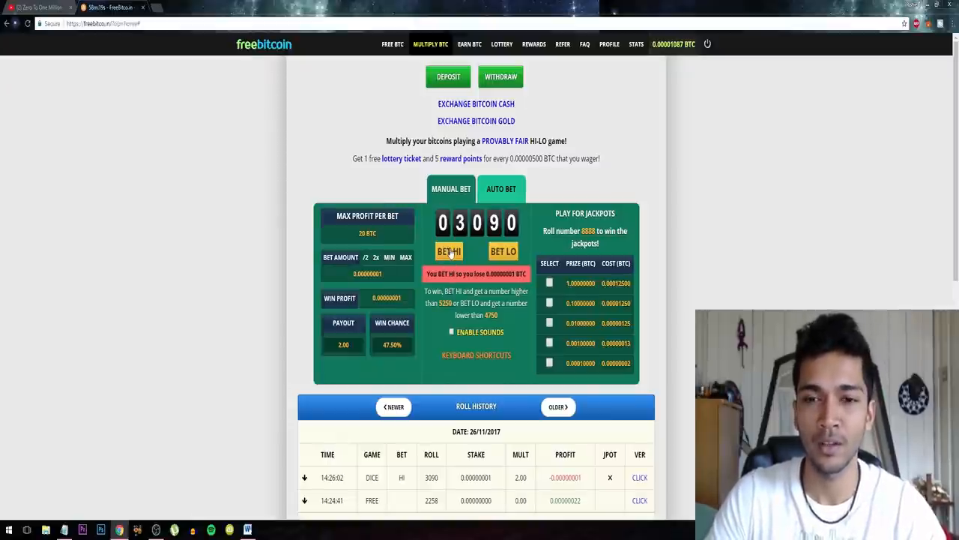
Step: Place seven consecutive HI bets on the dice, the latest rolling 03463 and losing
left_click(449, 252)
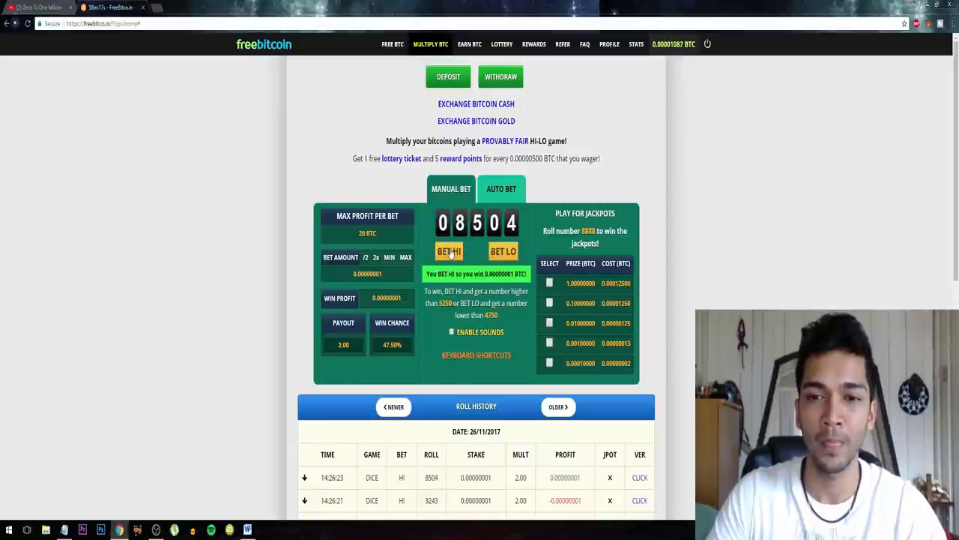
left_click(450, 252)
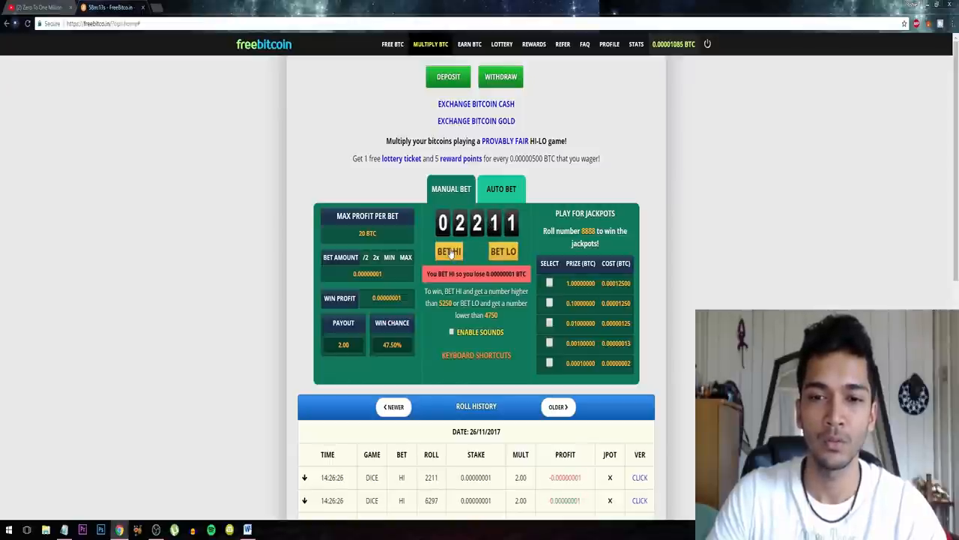
left_click(450, 252)
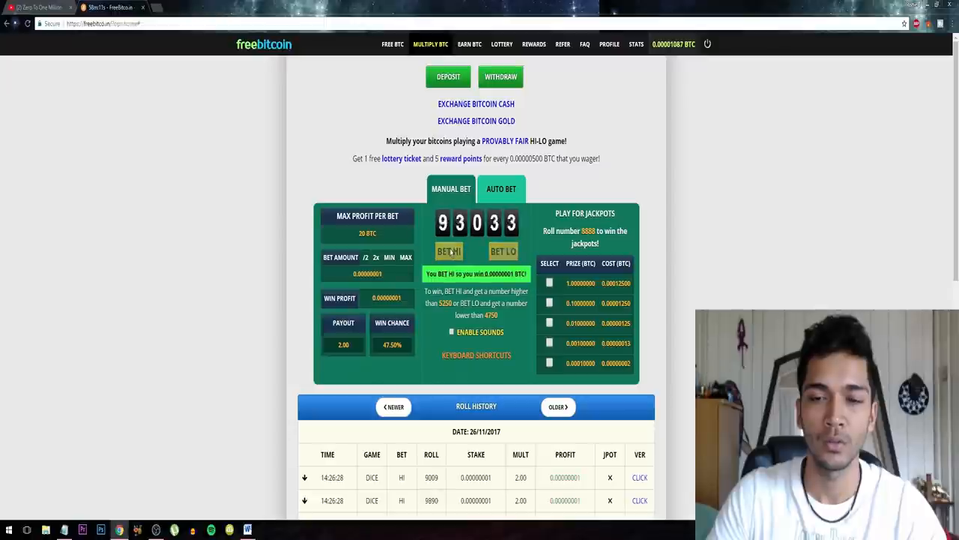
left_click(449, 252)
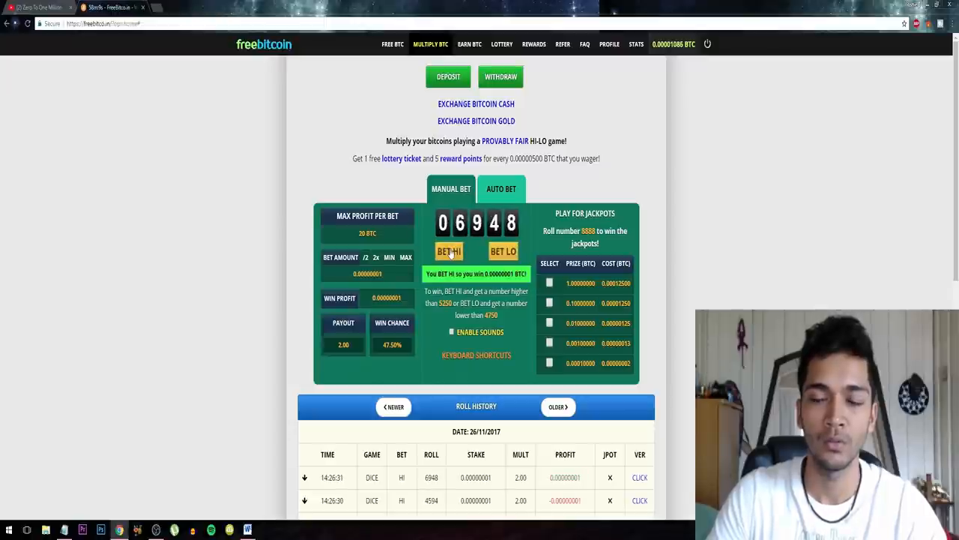
left_click(449, 252)
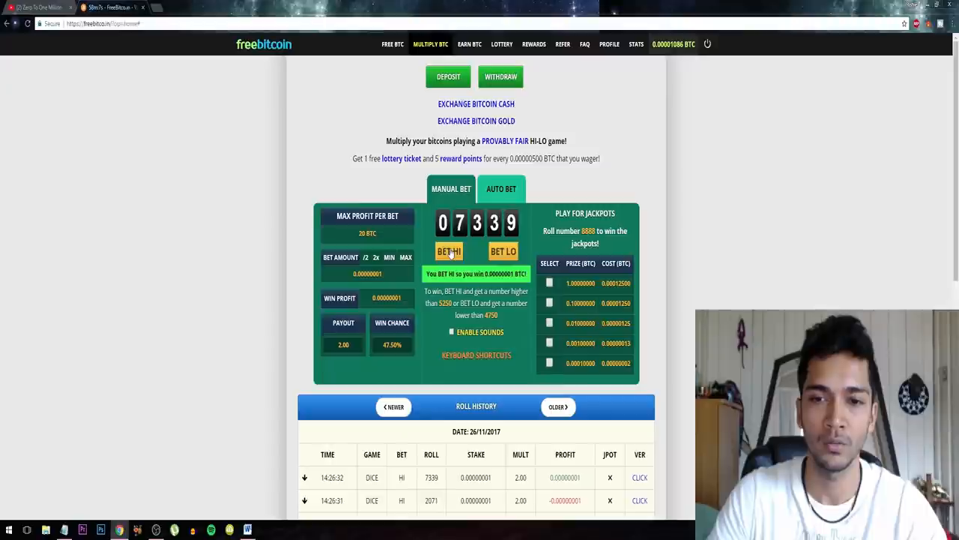
left_click(450, 251)
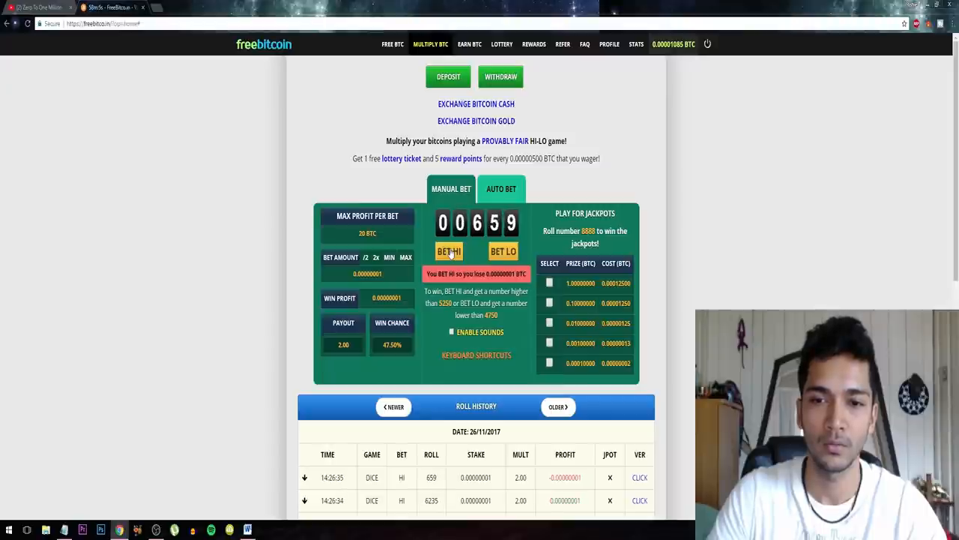
left_click(450, 252)
type("0.00000010")
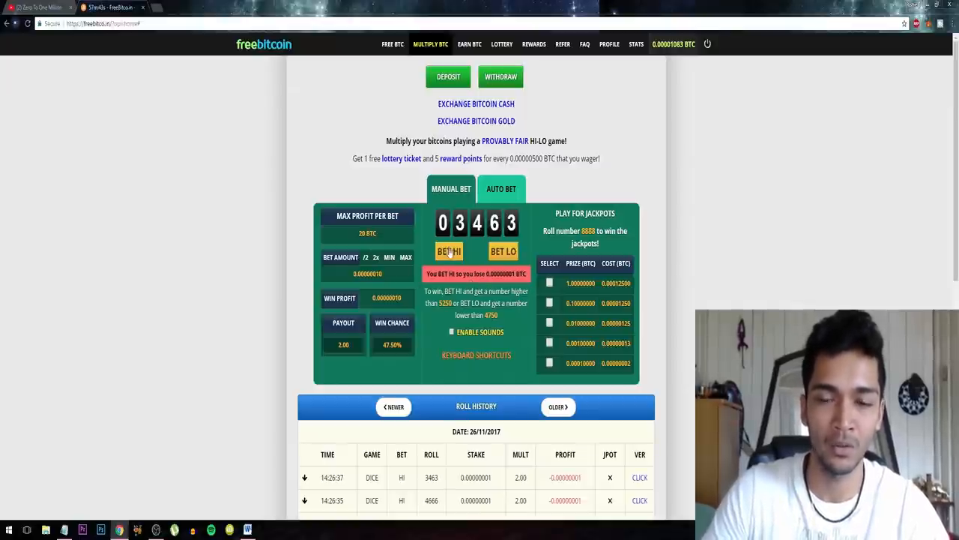
Step: Bet HI with the raised stake, adjust the bet amount, and keep rolling HI, doubling after losses
left_click(450, 252)
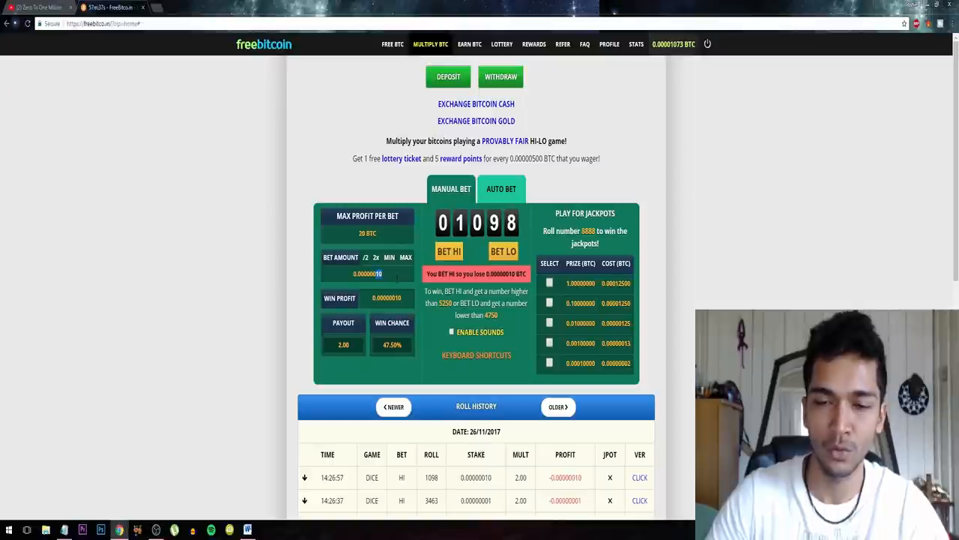
left_click(365, 257)
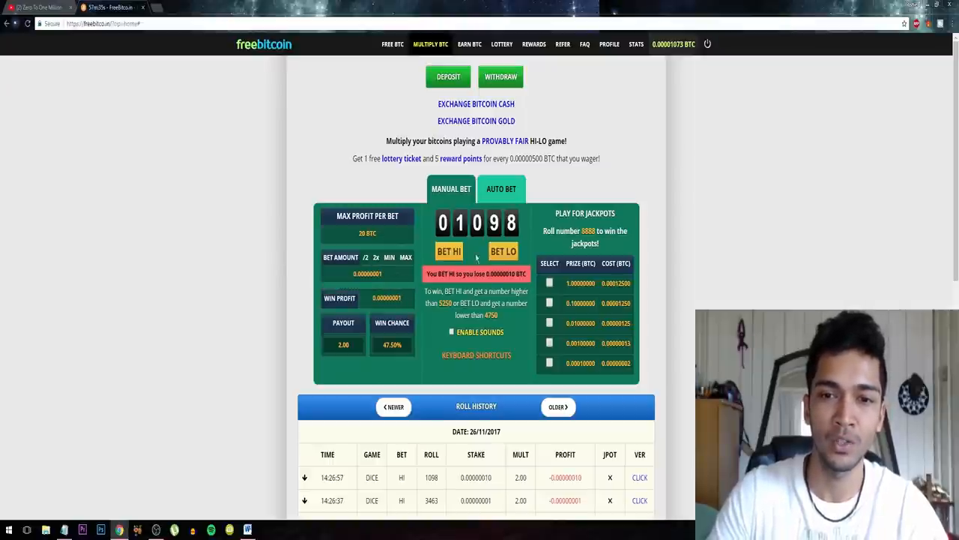
left_click(450, 252)
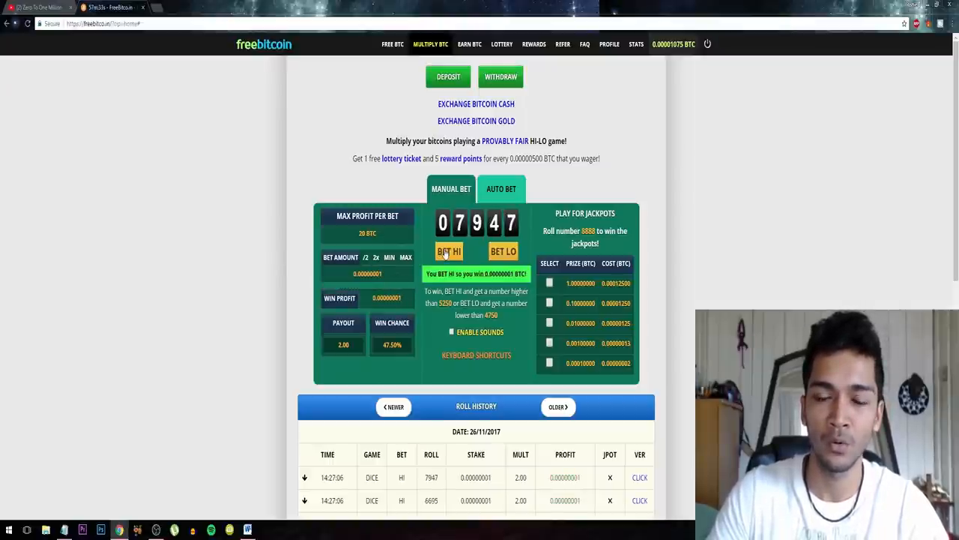
left_click(450, 252)
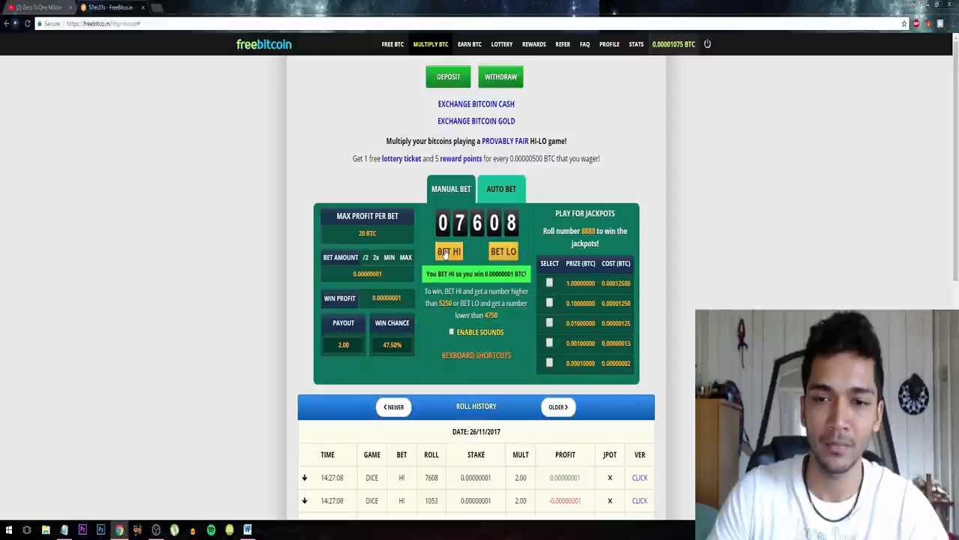
left_click(450, 252)
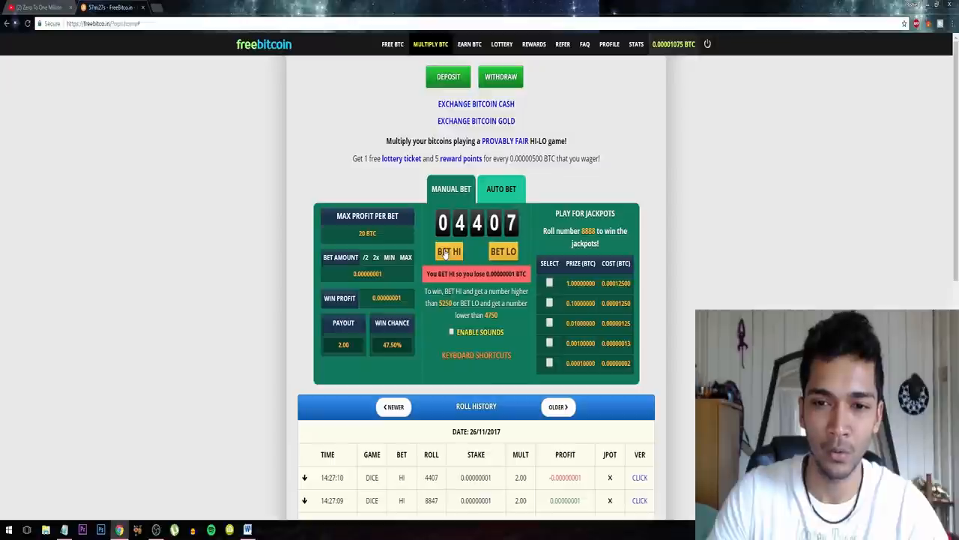
left_click(449, 252)
type("0.00000020")
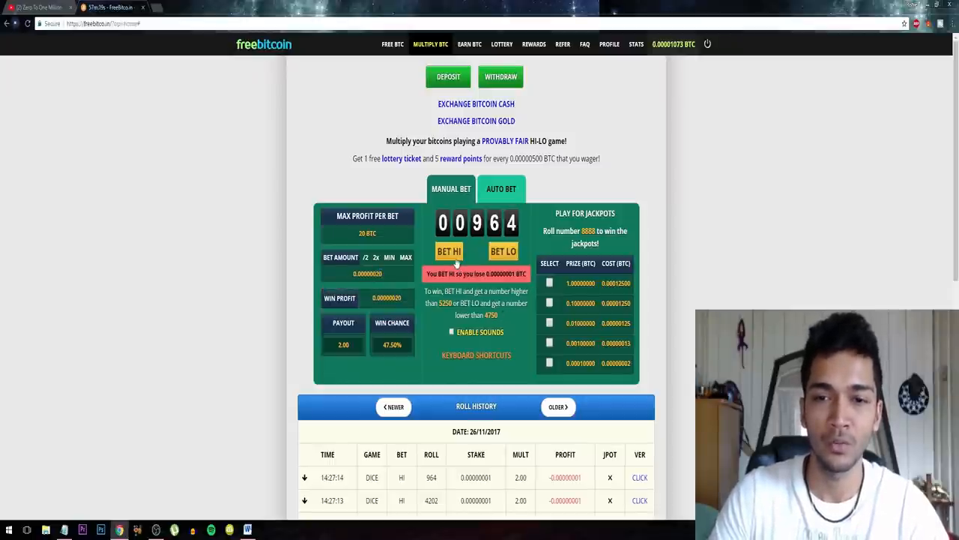
left_click(449, 251)
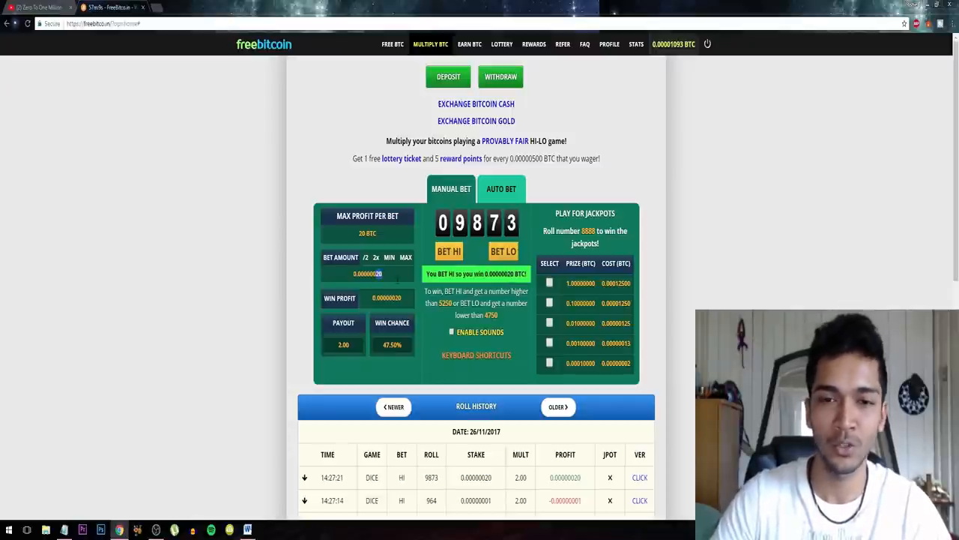
Step: Continue the Martingale HI bets up to a 0.00000040 BTC stake, the last roll 06769 winning
left_click(450, 251)
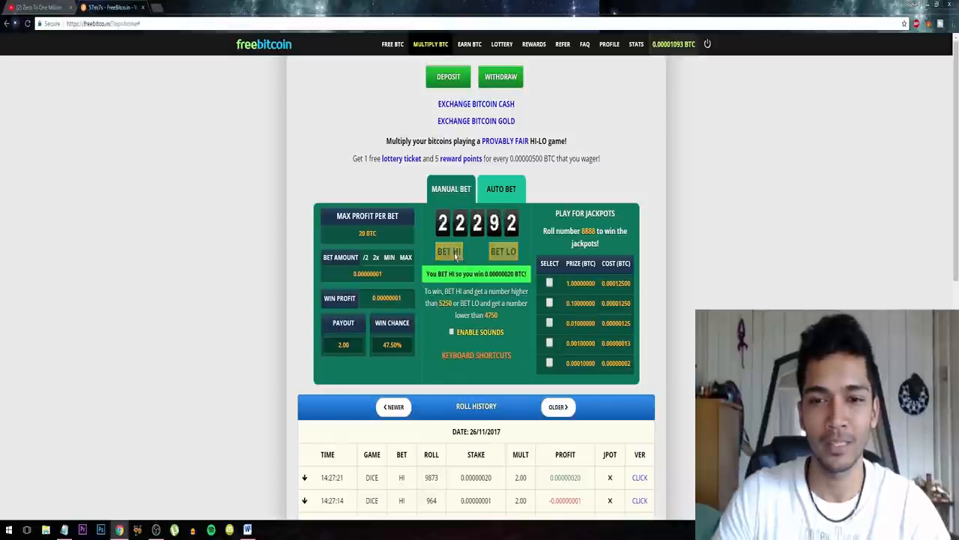
left_click(450, 252)
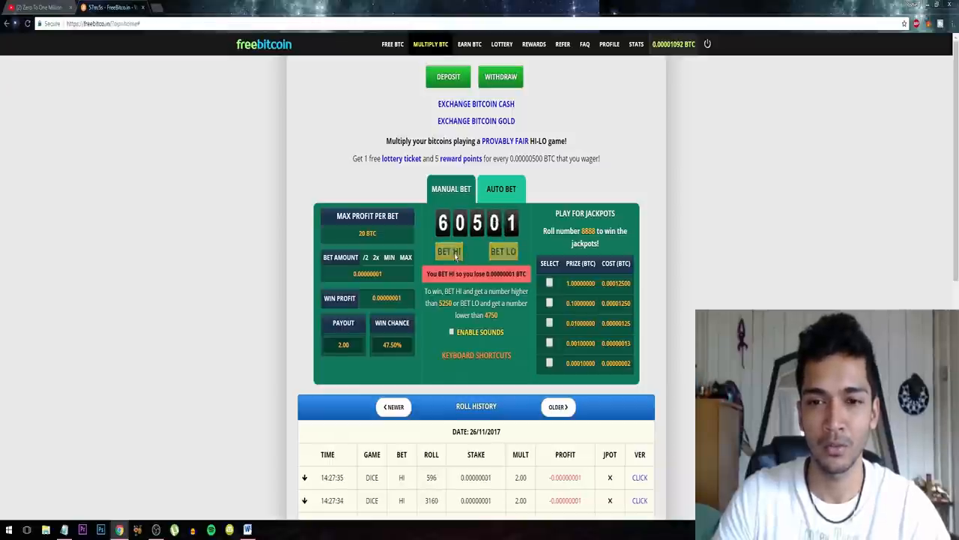
left_click(450, 252)
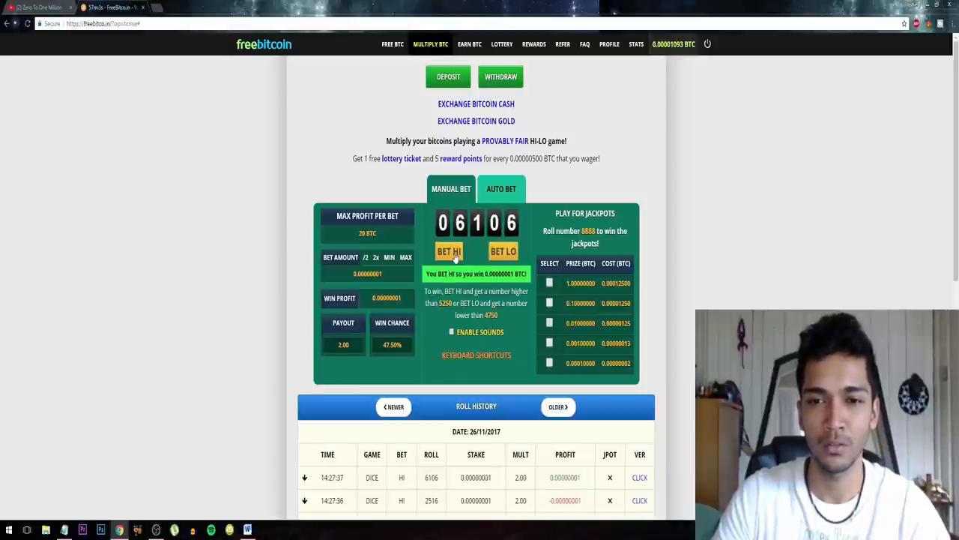
left_click(449, 251)
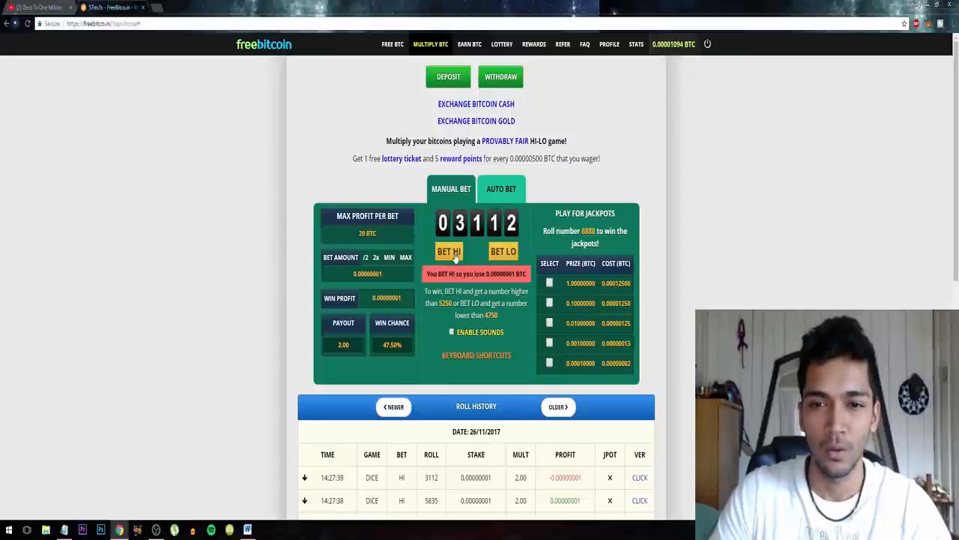
left_click(450, 252)
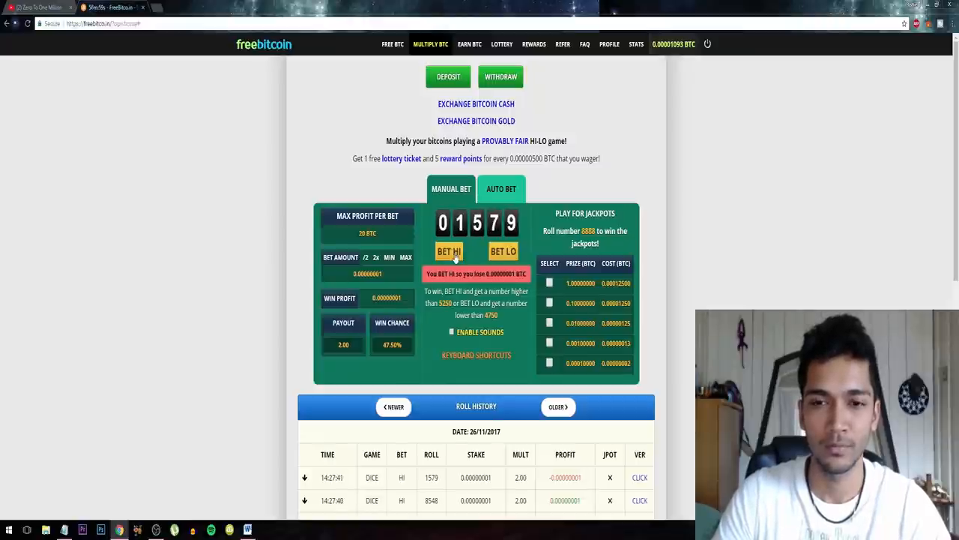
left_click(450, 252)
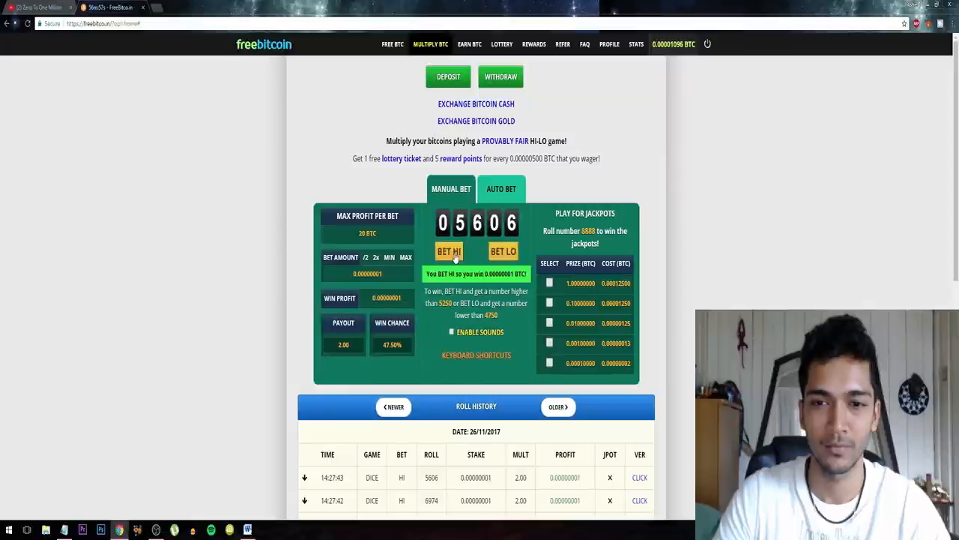
left_click(450, 252)
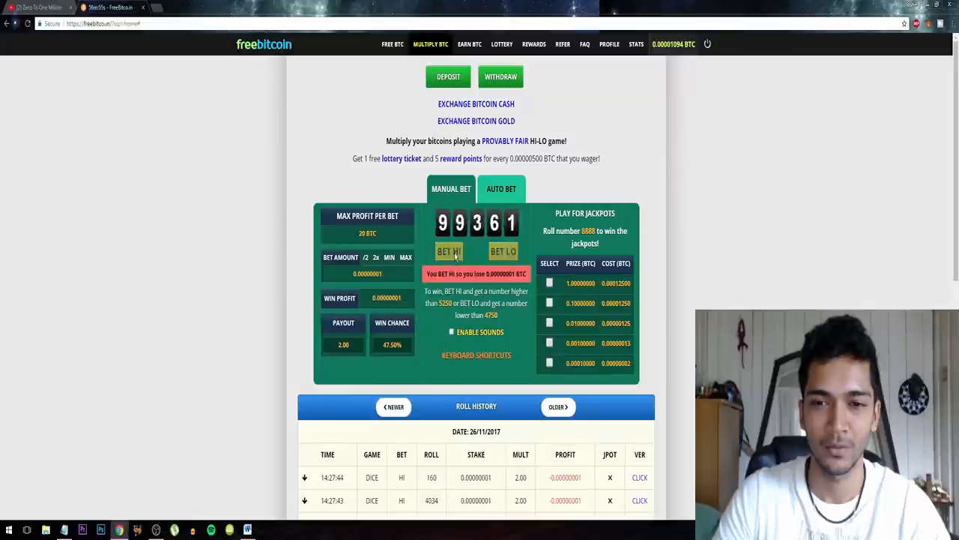
left_click(449, 252)
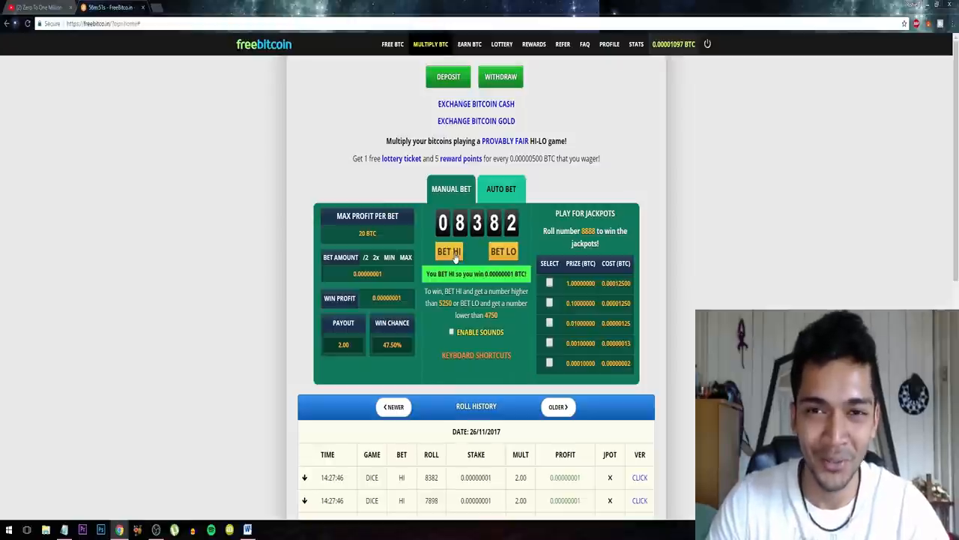
left_click(450, 252)
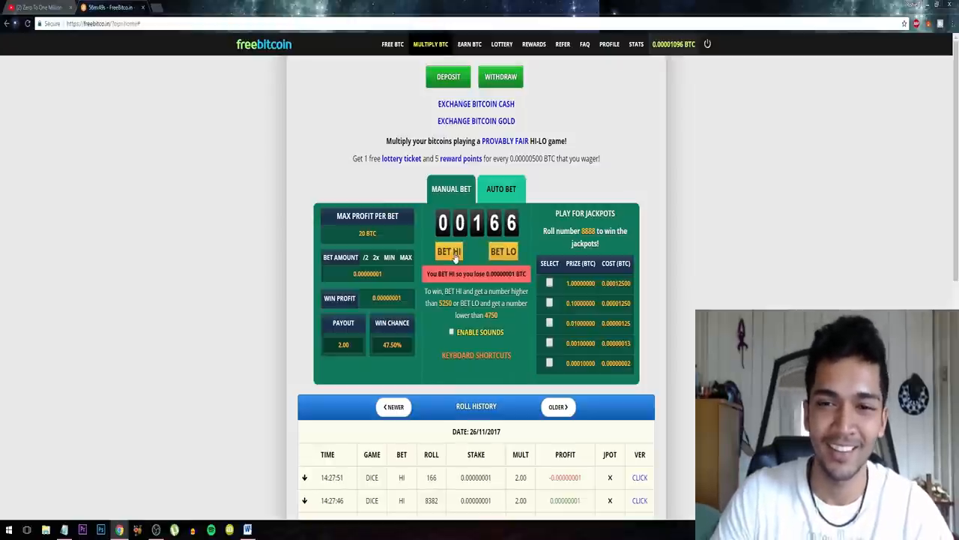
left_click(449, 251)
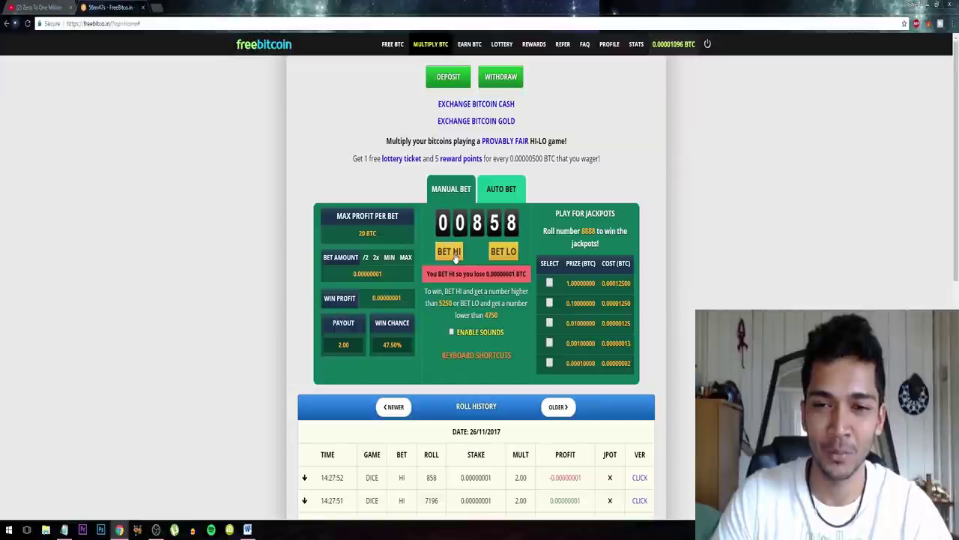
left_click(450, 252)
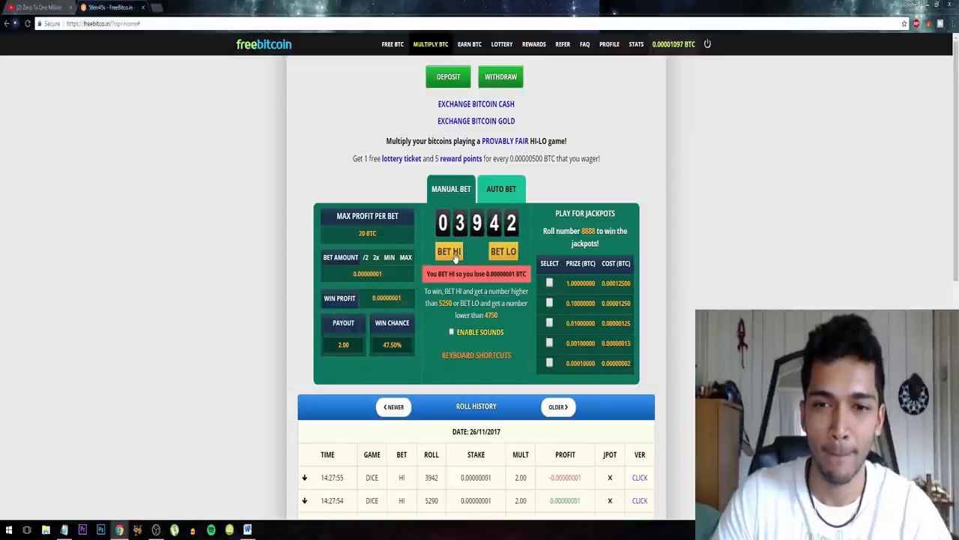
left_click(449, 251)
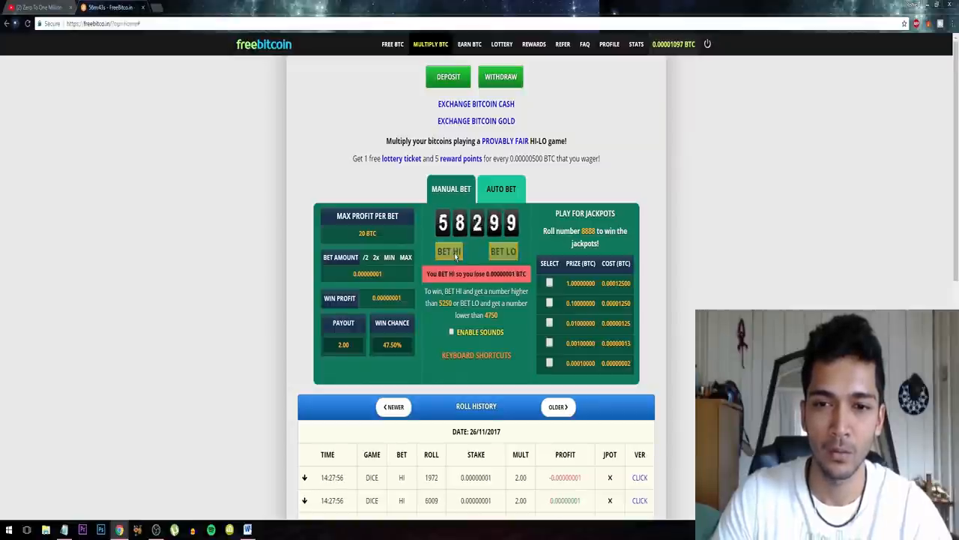
left_click(450, 252)
type("0.00000040")
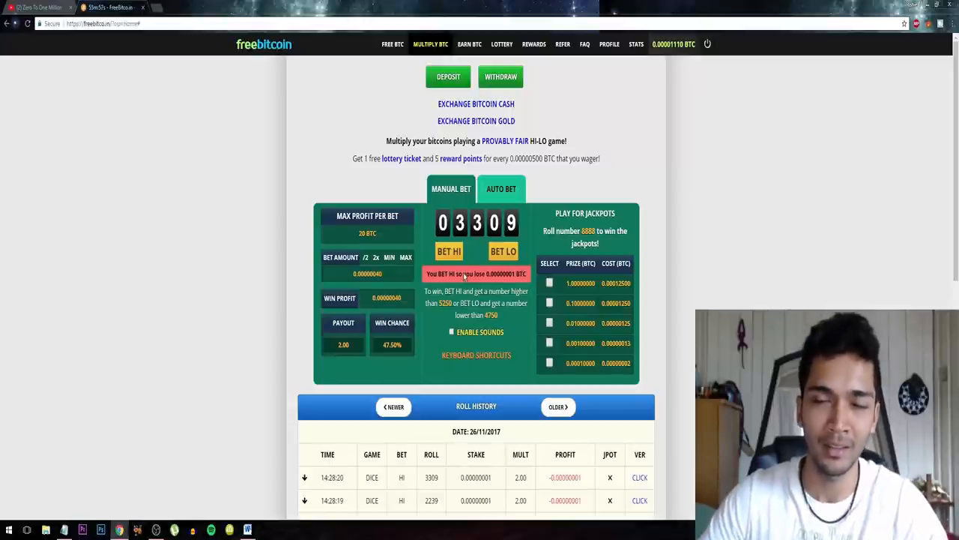
left_click(450, 252)
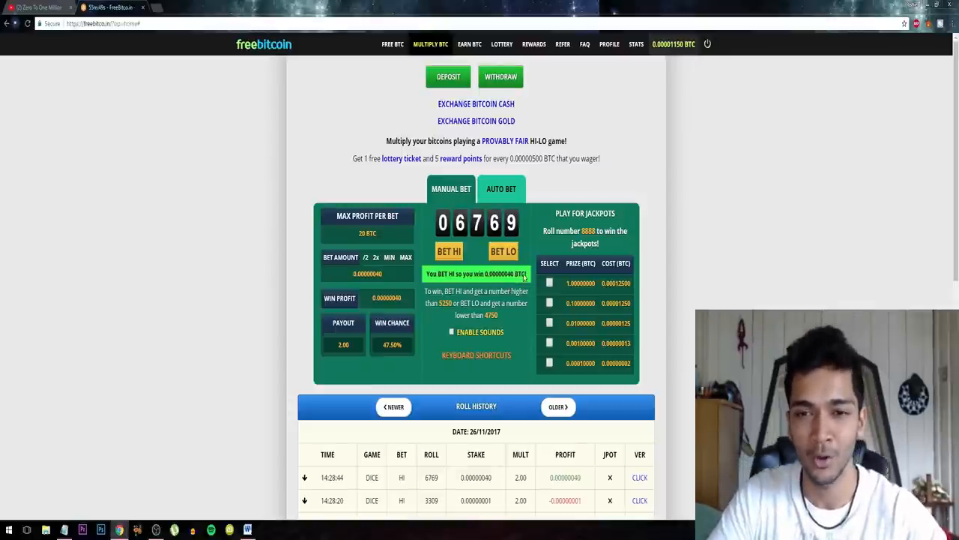
mouse_move(612, 119)
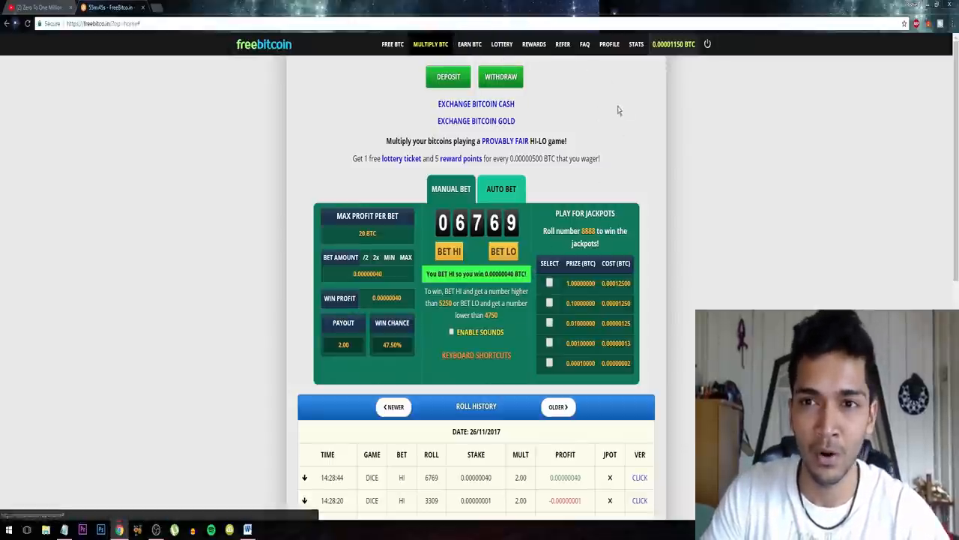
Step: Go to the Refer page showing zero referrals and scroll to its Auto-Share settings
left_click(563, 44)
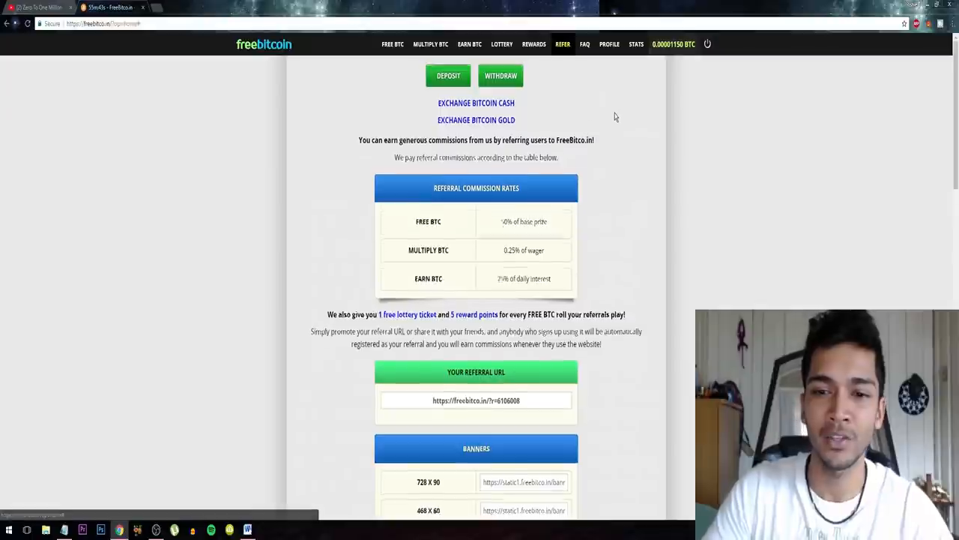
scroll("down", 3)
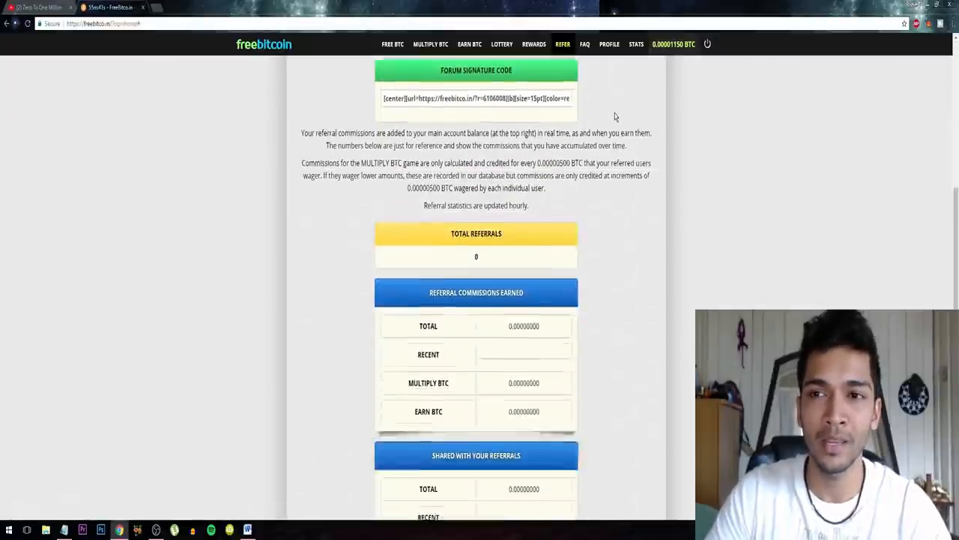
scroll("down", 3)
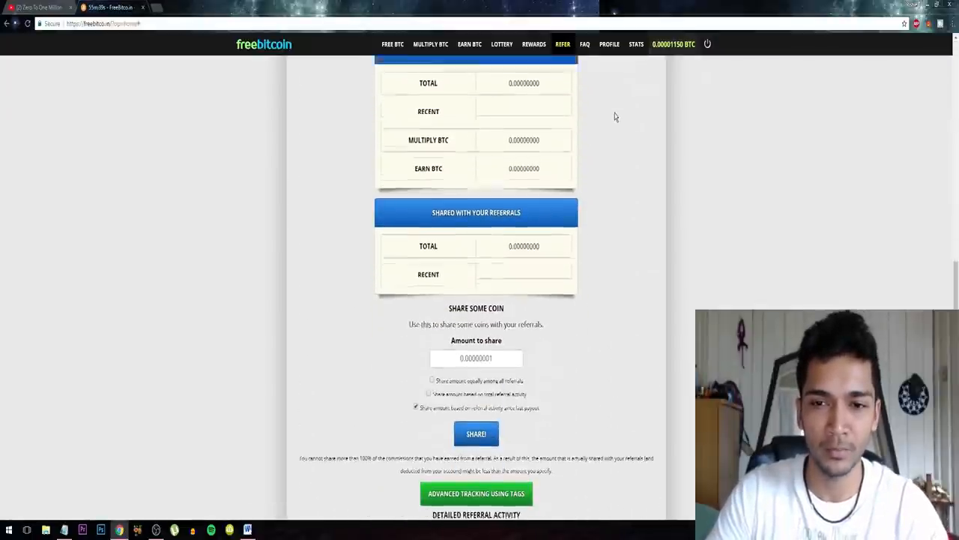
scroll("up", 3)
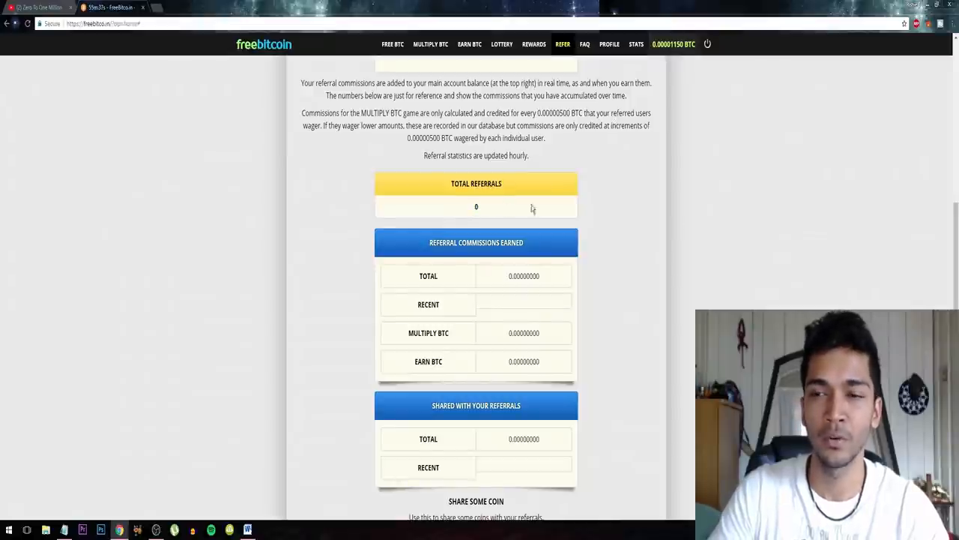
scroll("up", 3)
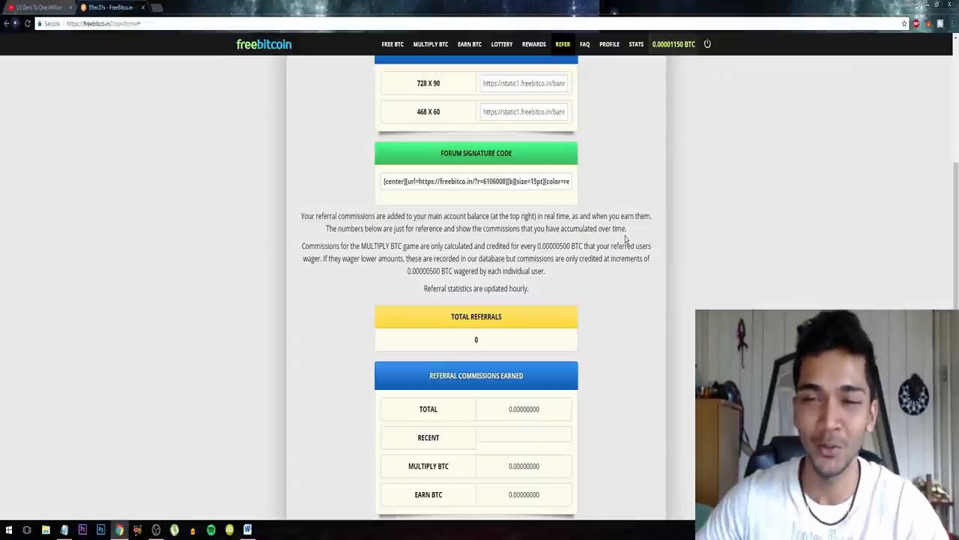
scroll("down", 3)
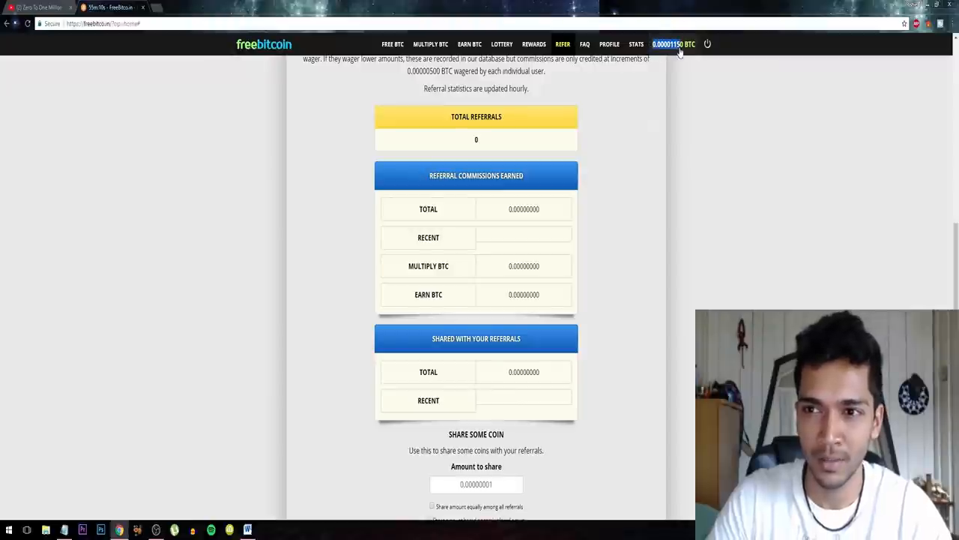
scroll("down", 3)
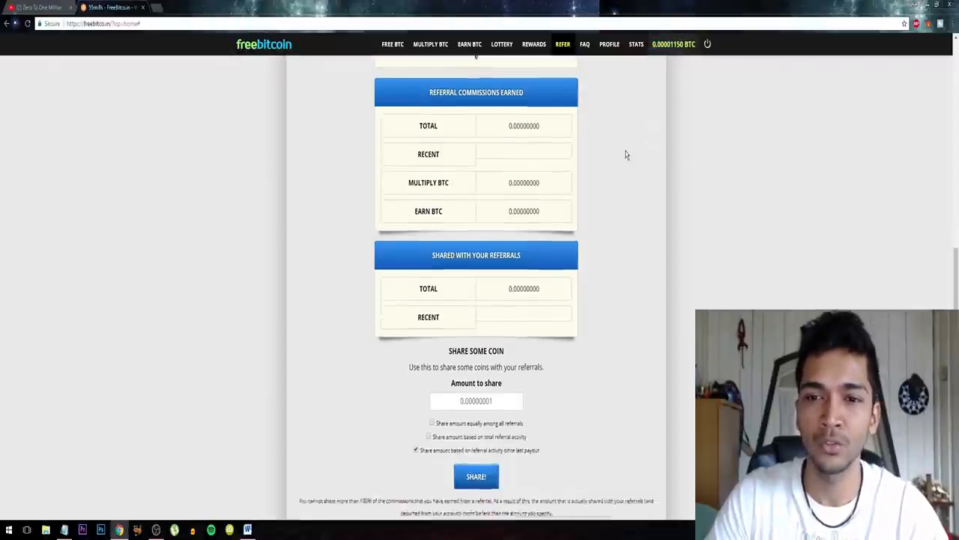
scroll("down", 3)
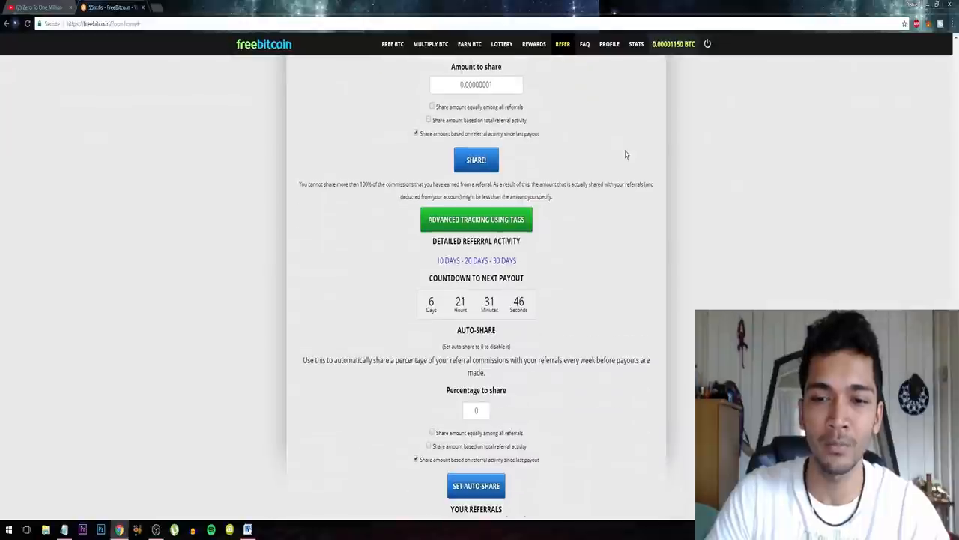
scroll("down", 3)
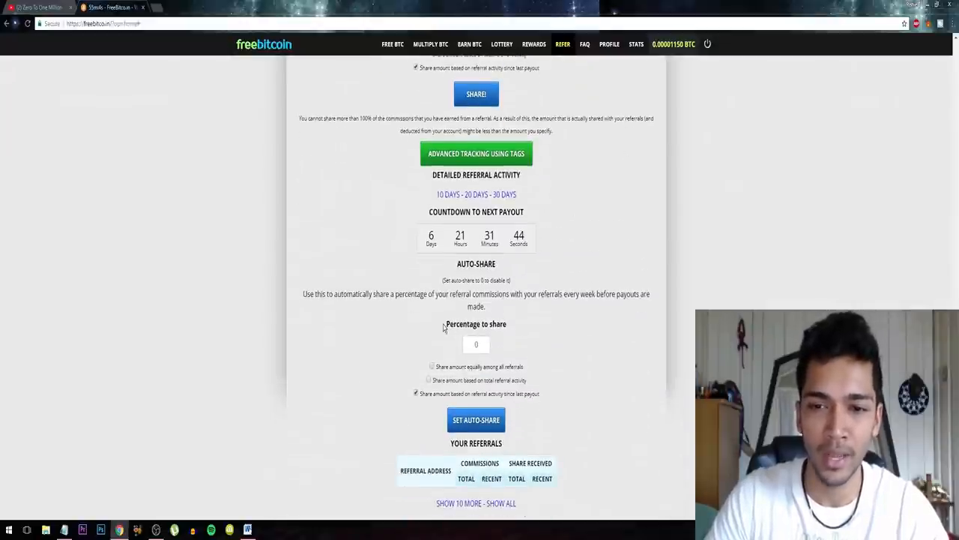
Step: Set the auto-share percentage of referral commissions to 100
left_click(477, 343)
type("100")
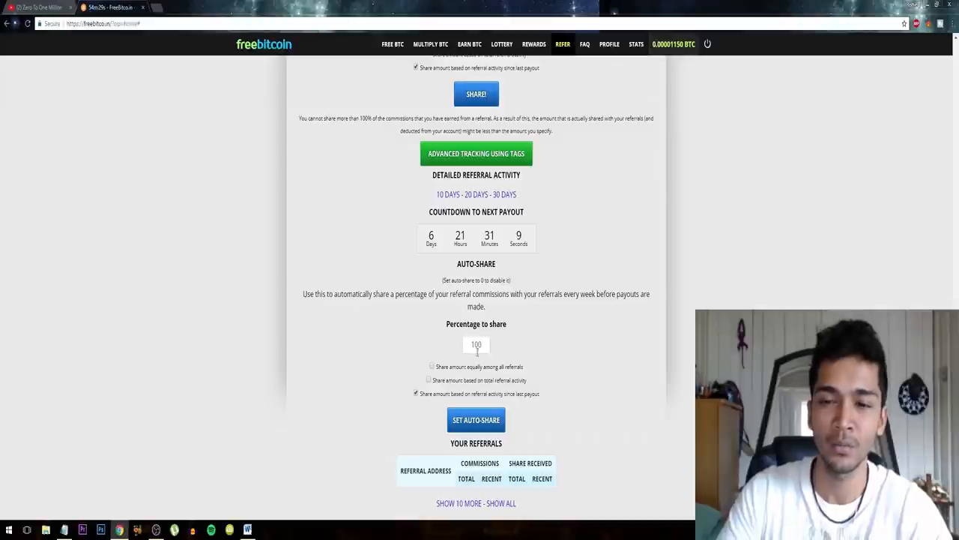
mouse_move(617, 313)
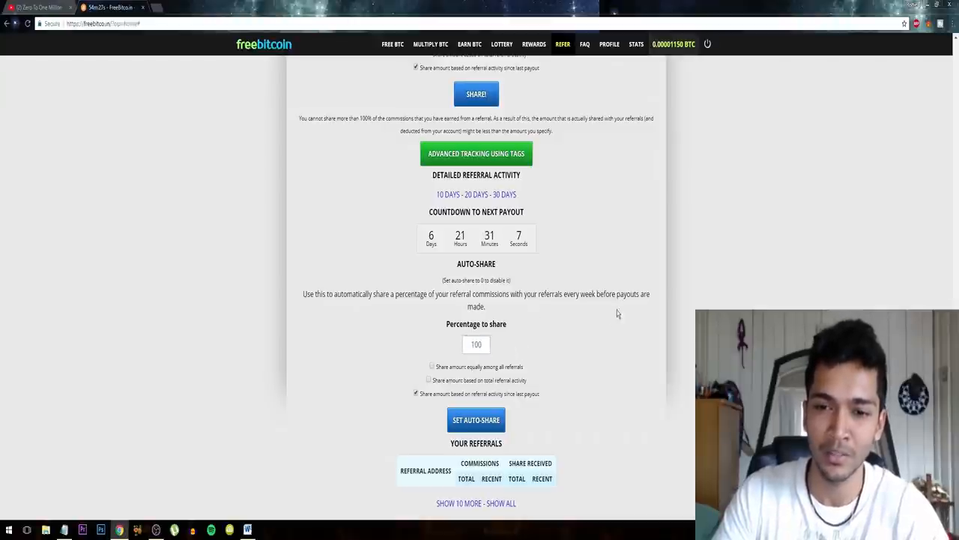
mouse_move(472, 401)
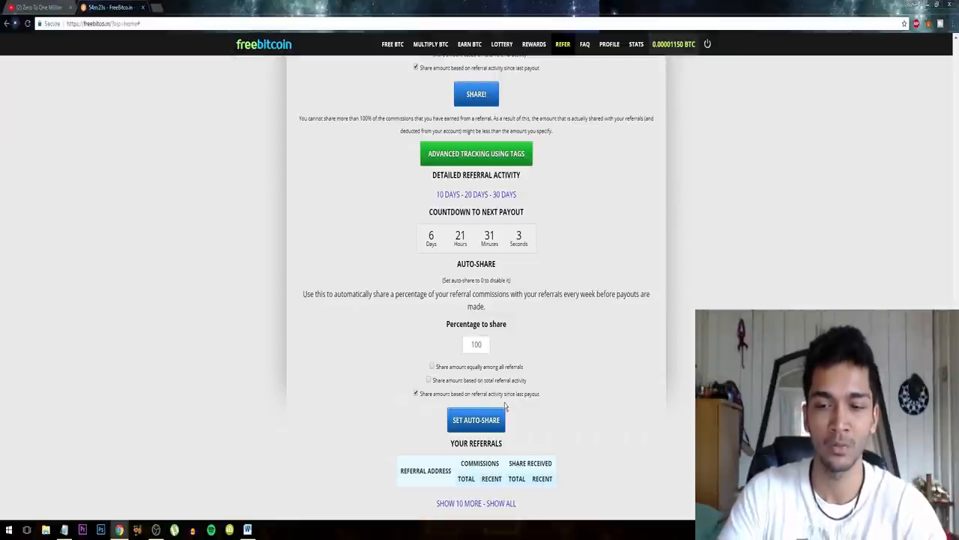
mouse_move(572, 373)
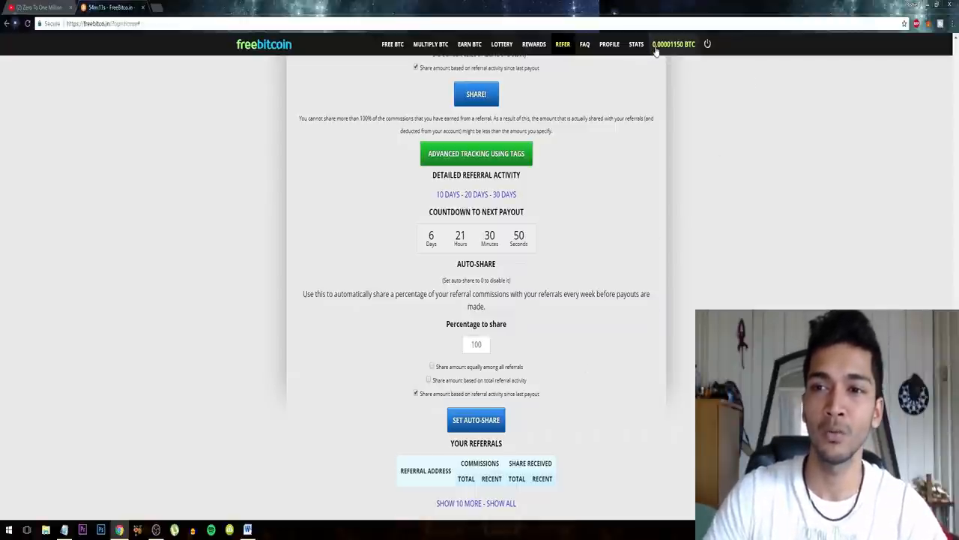
mouse_move(678, 123)
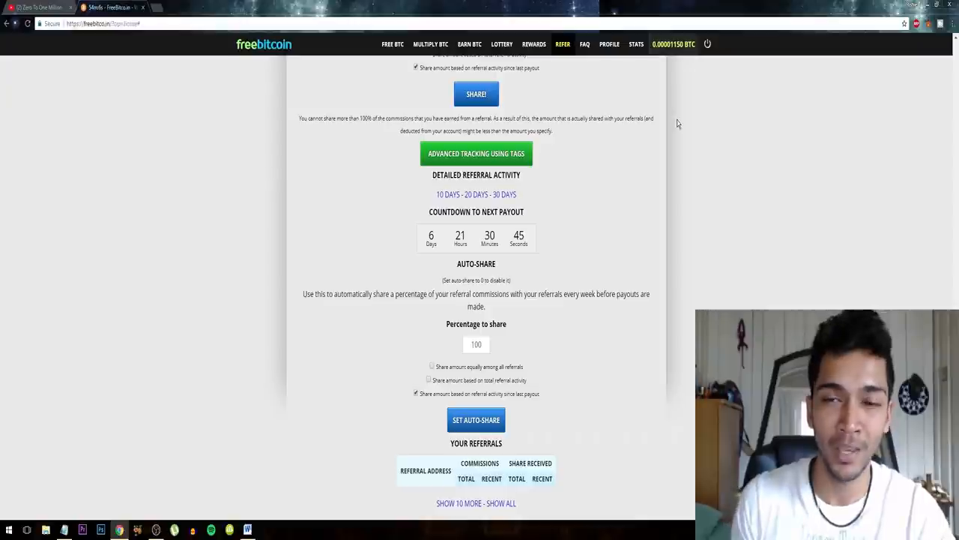
Step: Review the referral commission rates, then switch to the Zero To One Million YouTube channel page
scroll("up", 3)
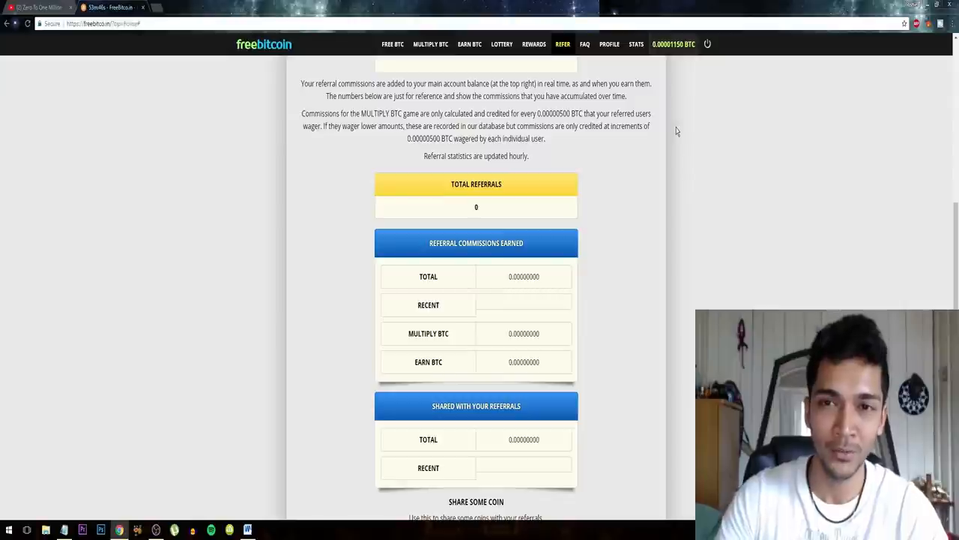
scroll("up", 3)
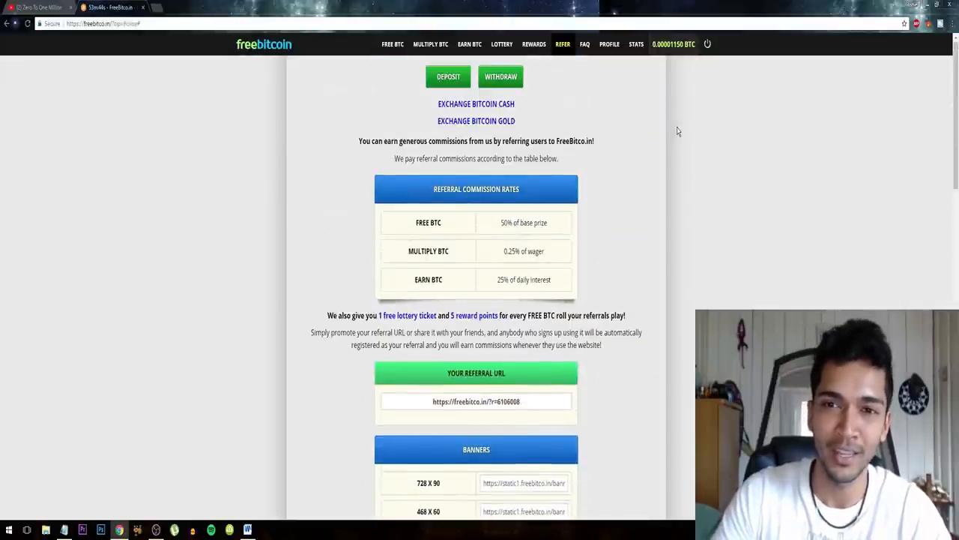
scroll("down", 3)
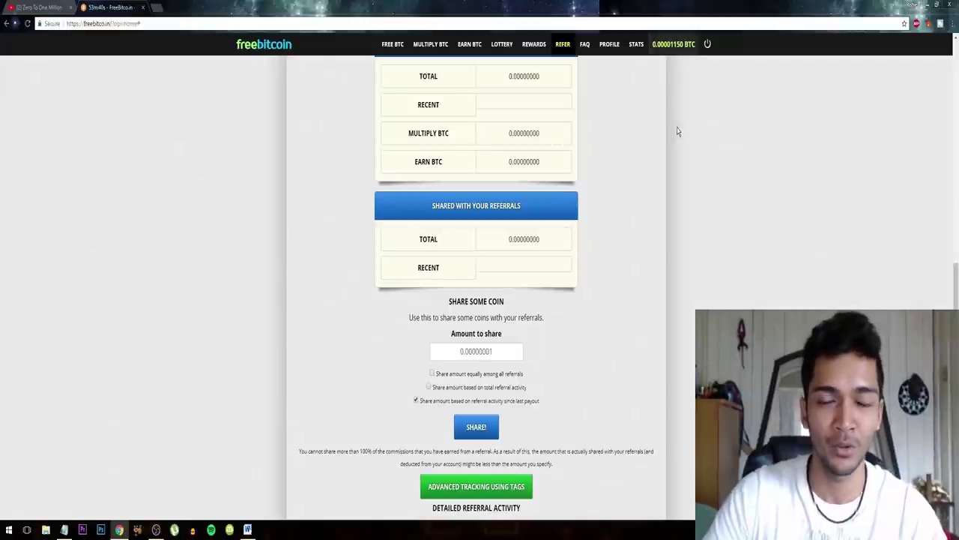
scroll("down", 3)
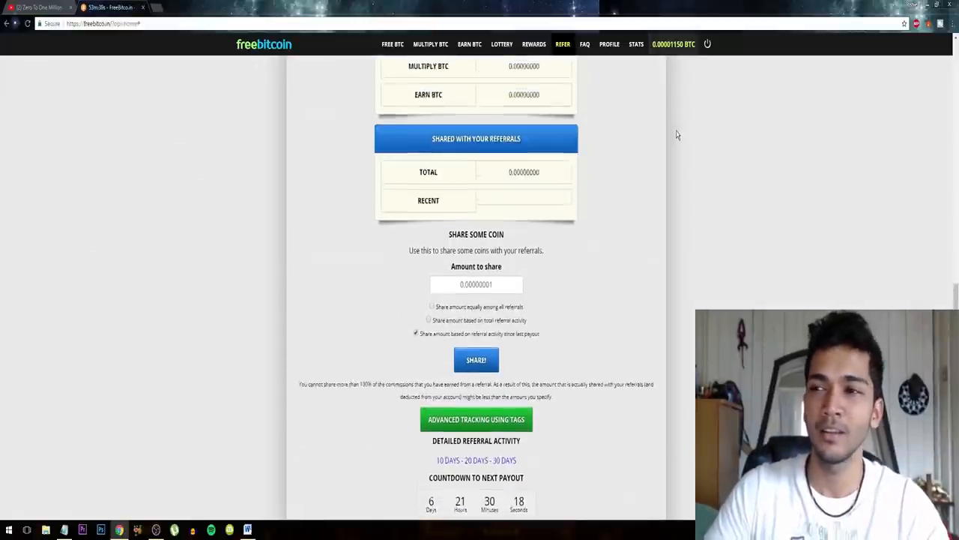
scroll("down", 3)
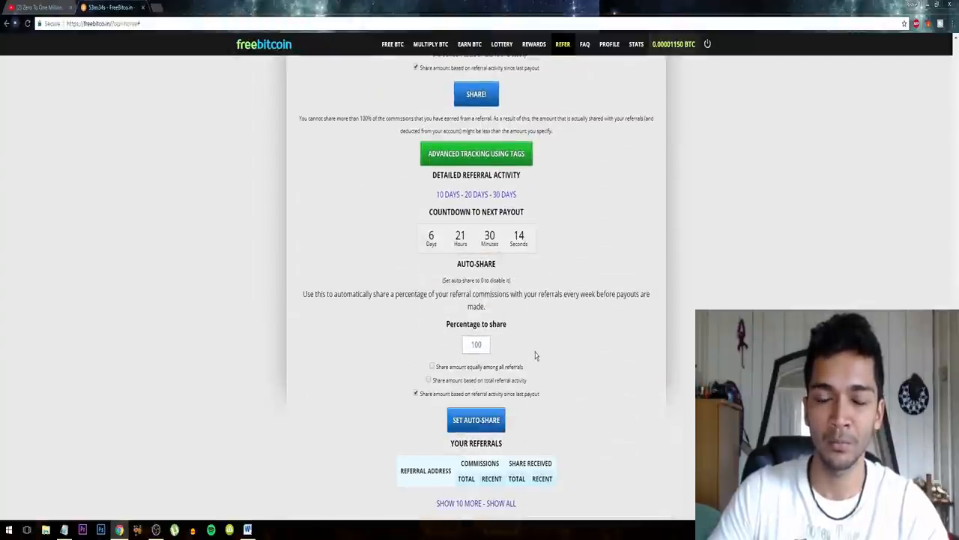
scroll("up", 3)
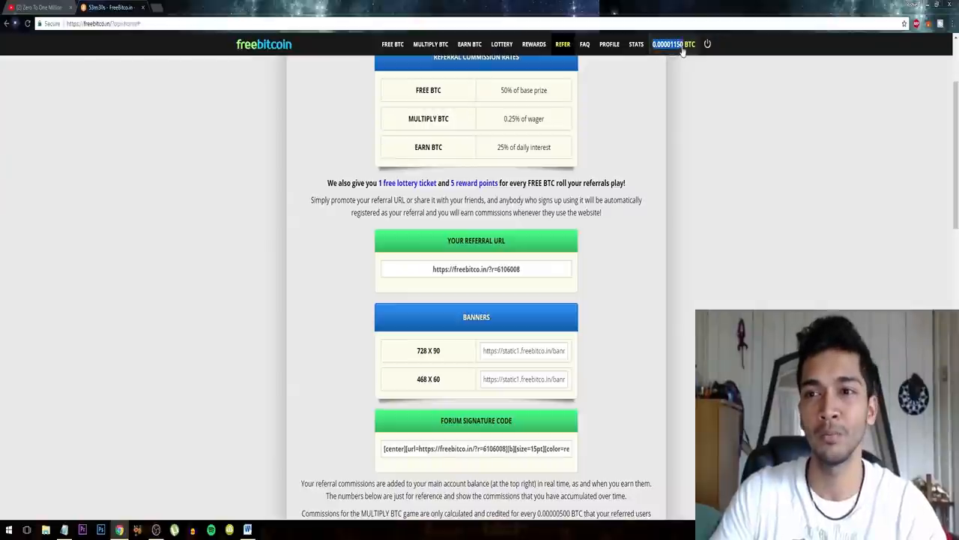
scroll("down", 3)
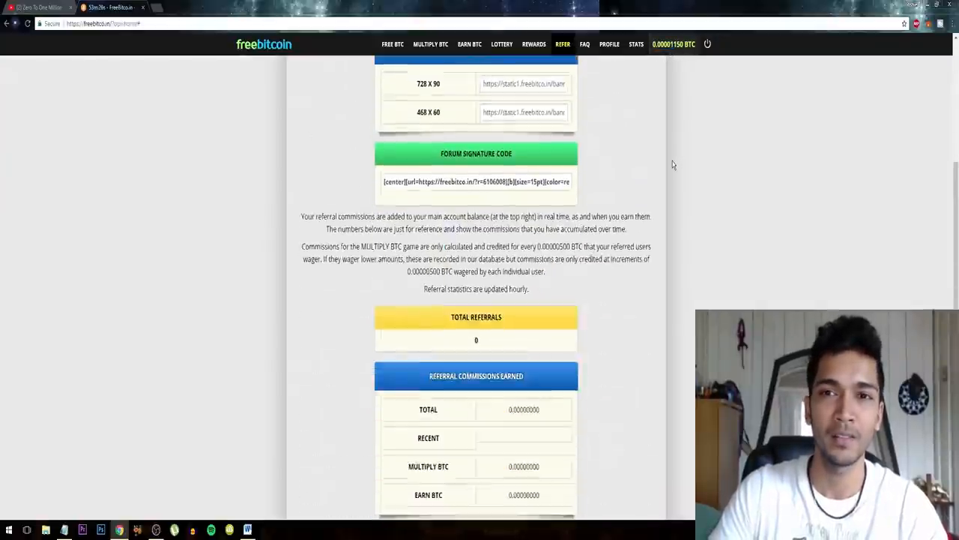
left_click(38, 7)
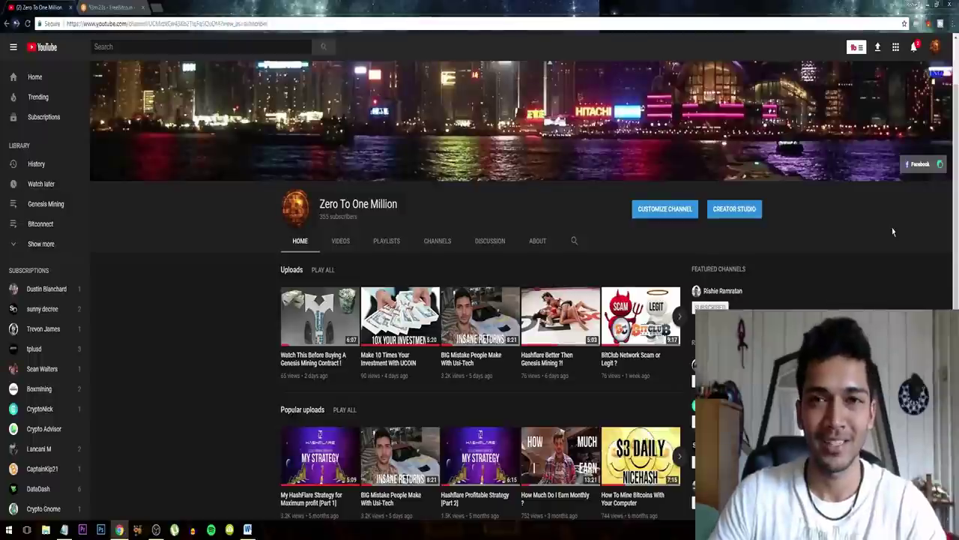